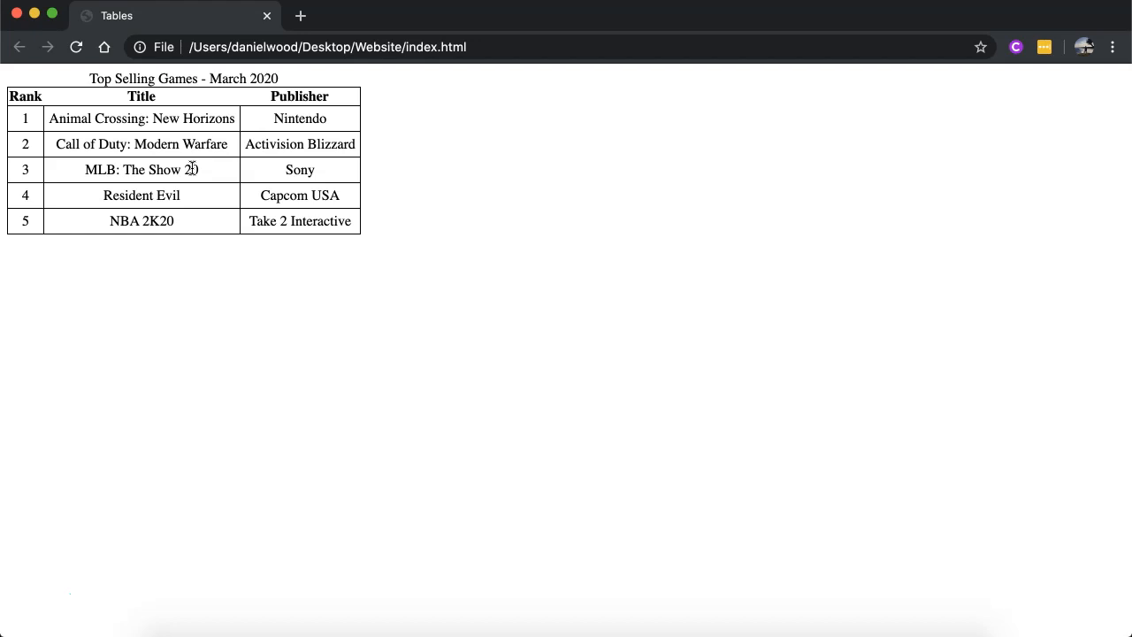
# Highlight the table's title text, clear the highlight, and scroll down to the table markup
pyautogui.moveTo(89, 78); pyautogui.dragTo(172, 78)
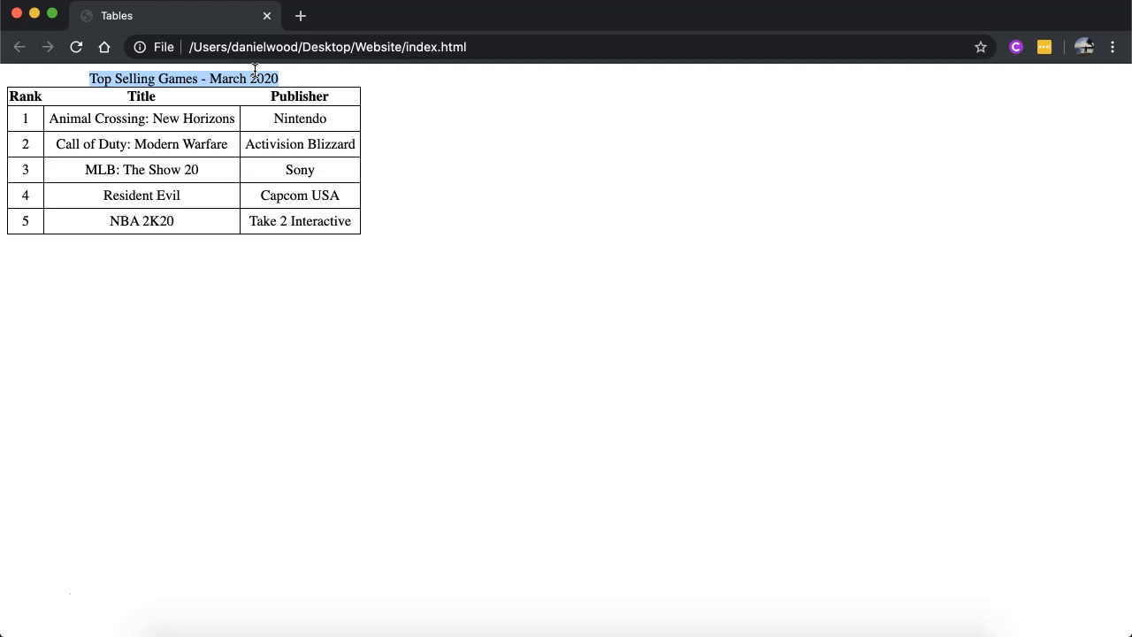
pyautogui.moveTo(51, 98)
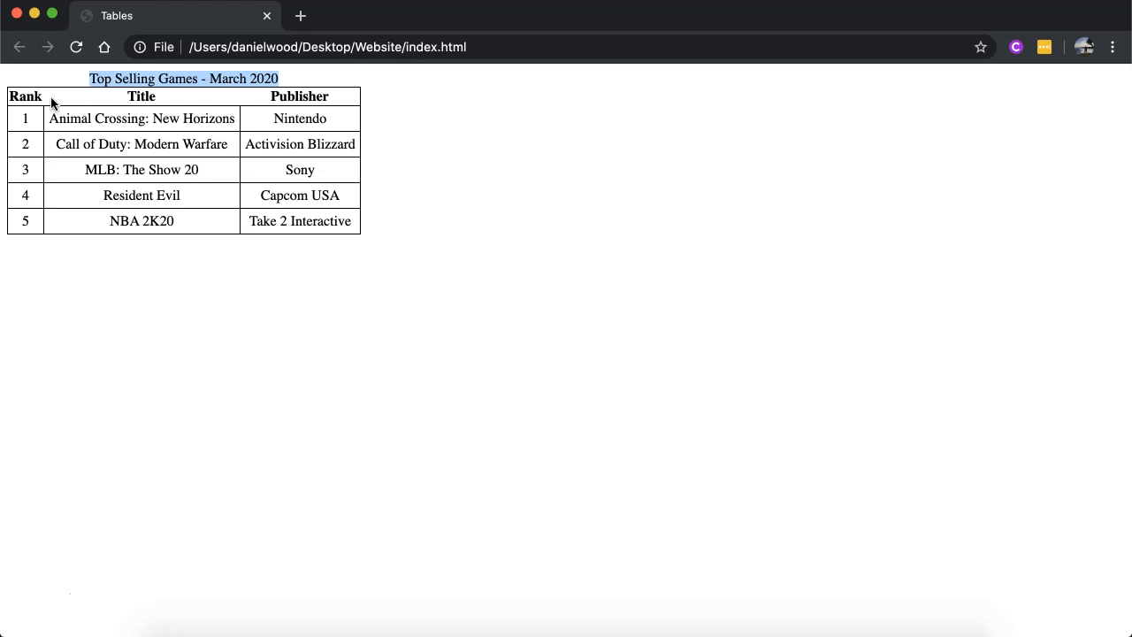
pyautogui.moveTo(223, 99)
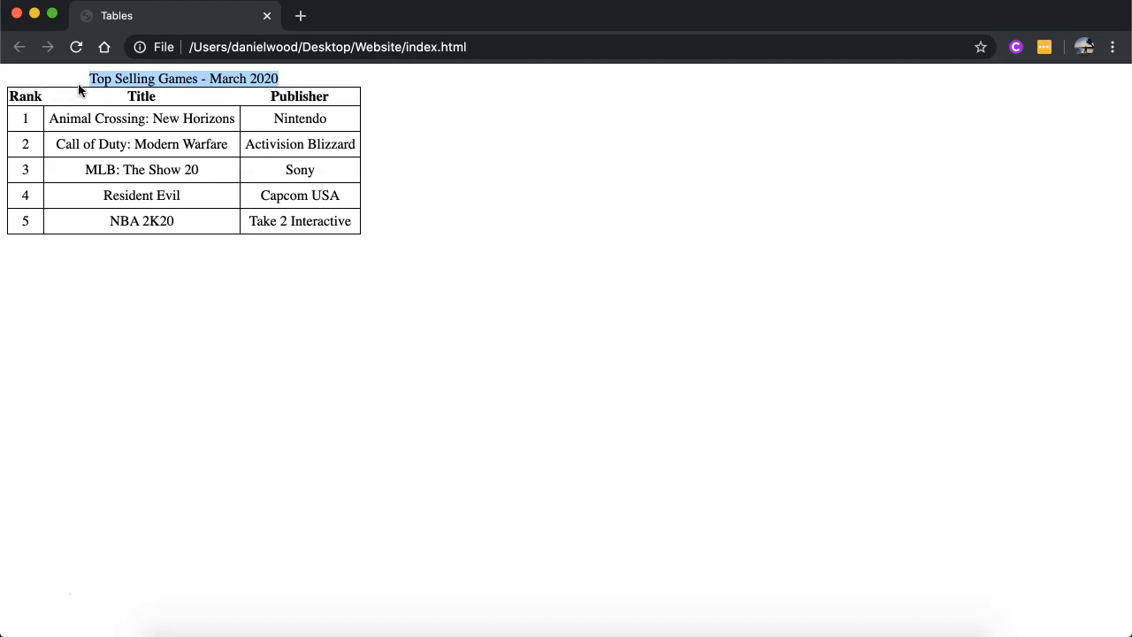
pyautogui.moveTo(221, 106)
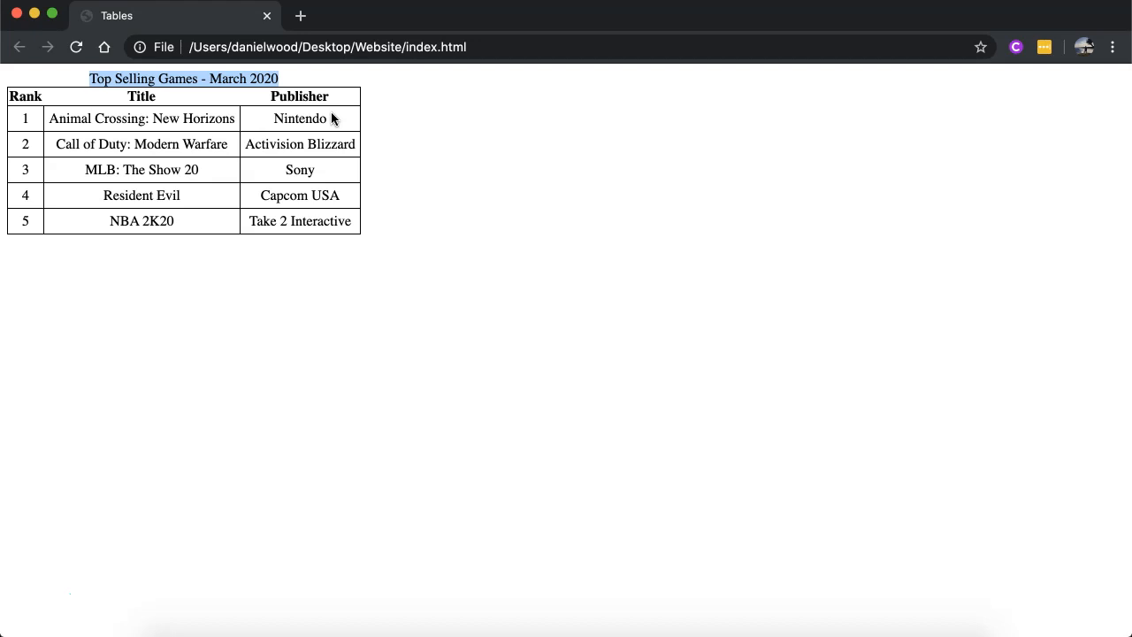
pyautogui.moveTo(226, 116)
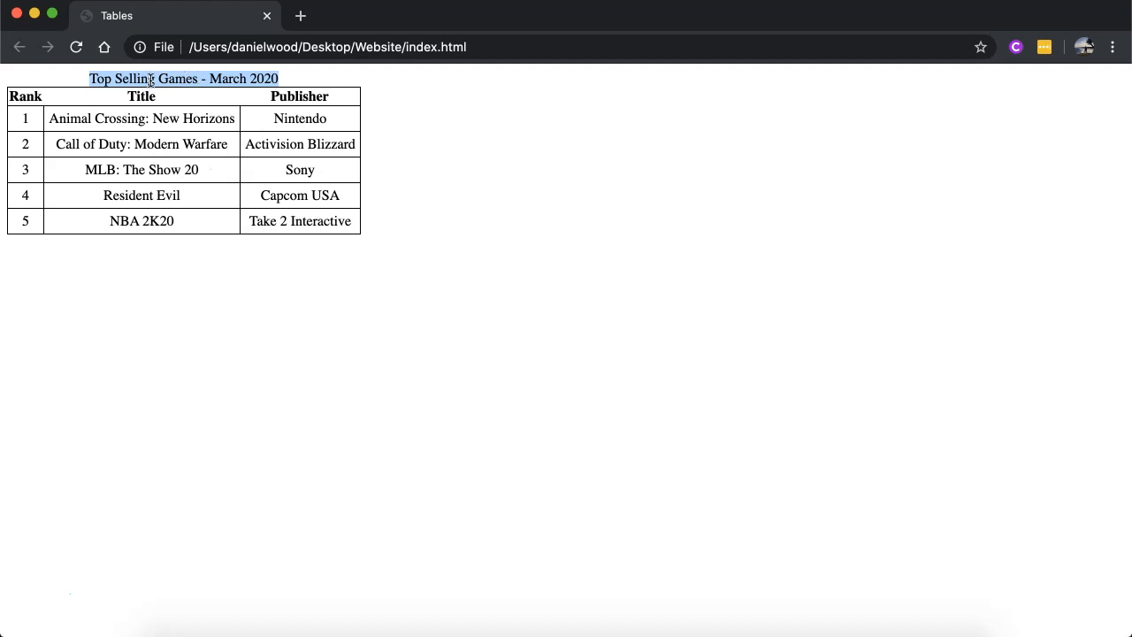
pyautogui.moveTo(134, 79)
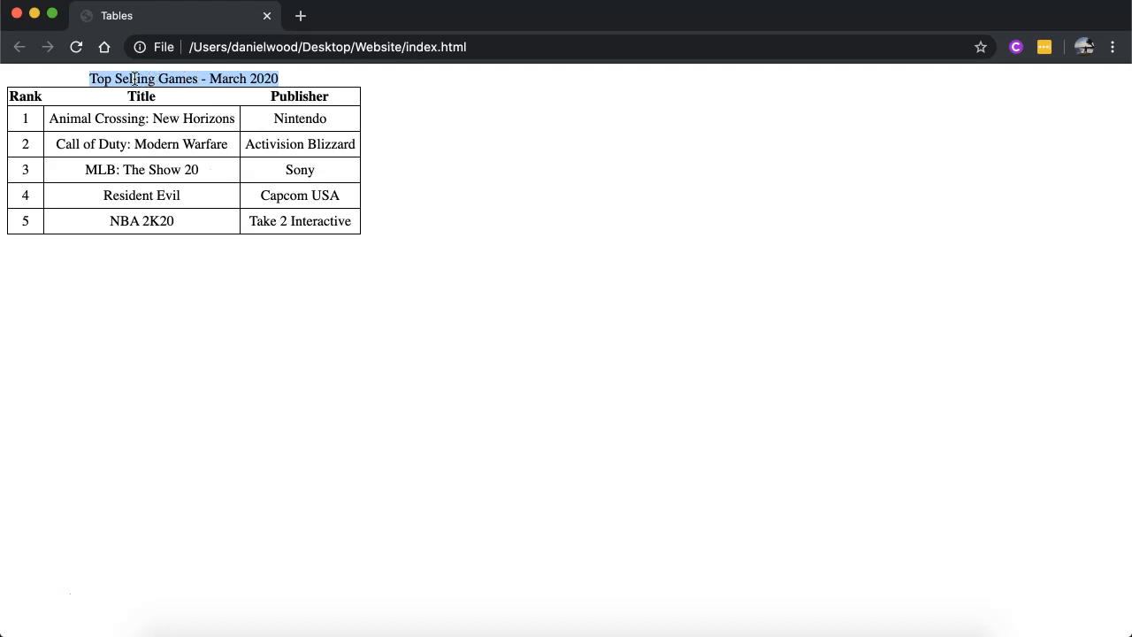
pyautogui.moveTo(14, 159)
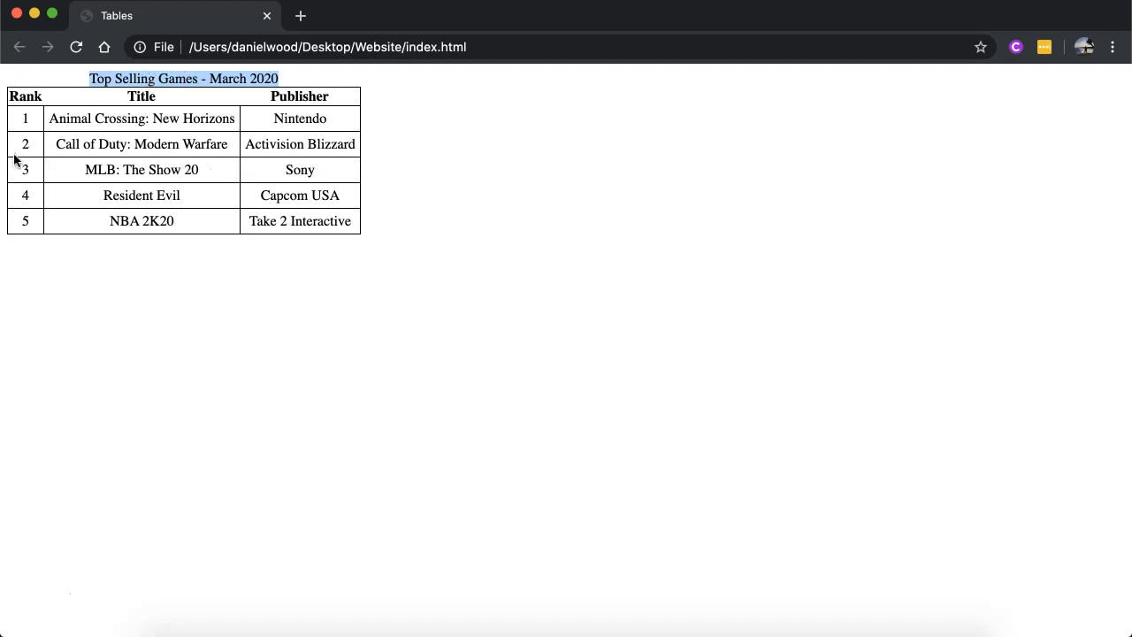
pyautogui.moveTo(18, 97)
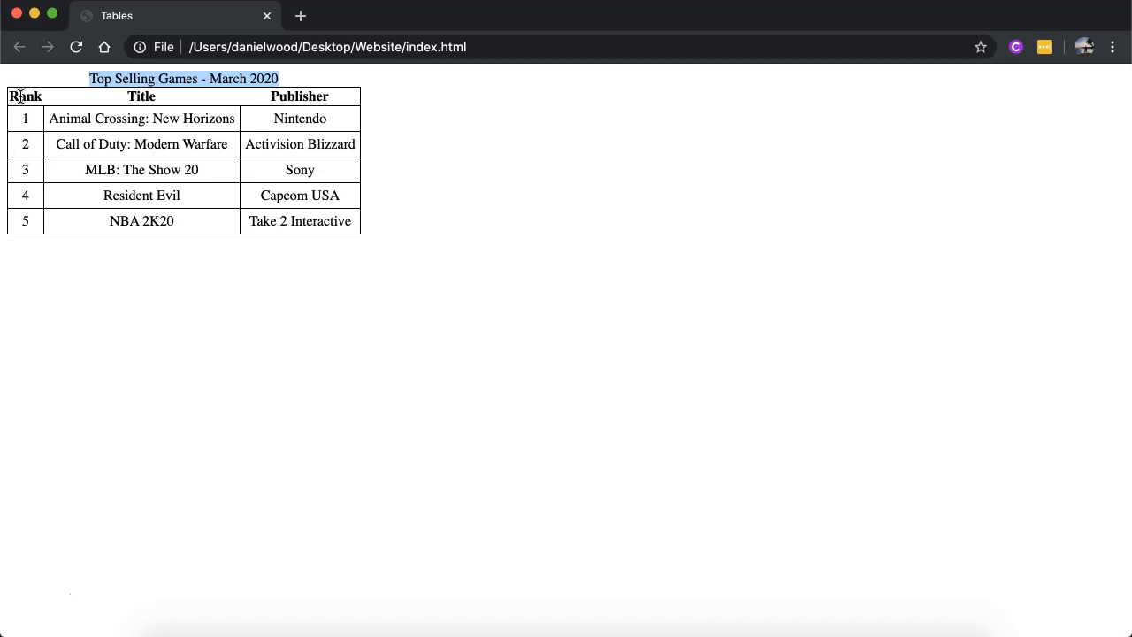
pyautogui.click(435, 262)
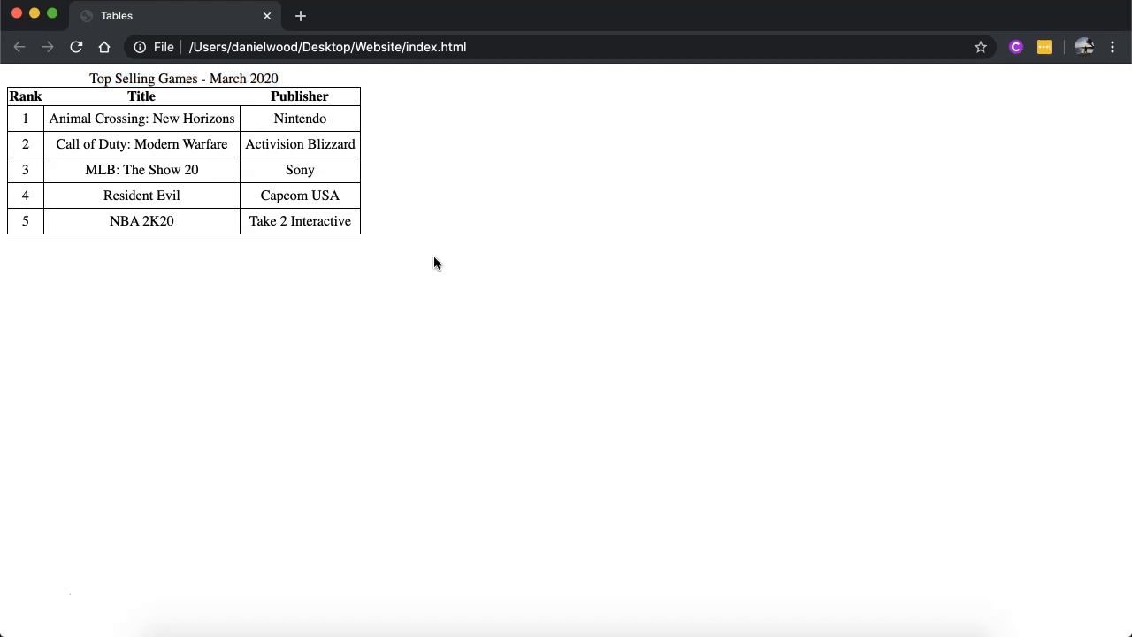
pyautogui.moveTo(88, 84)
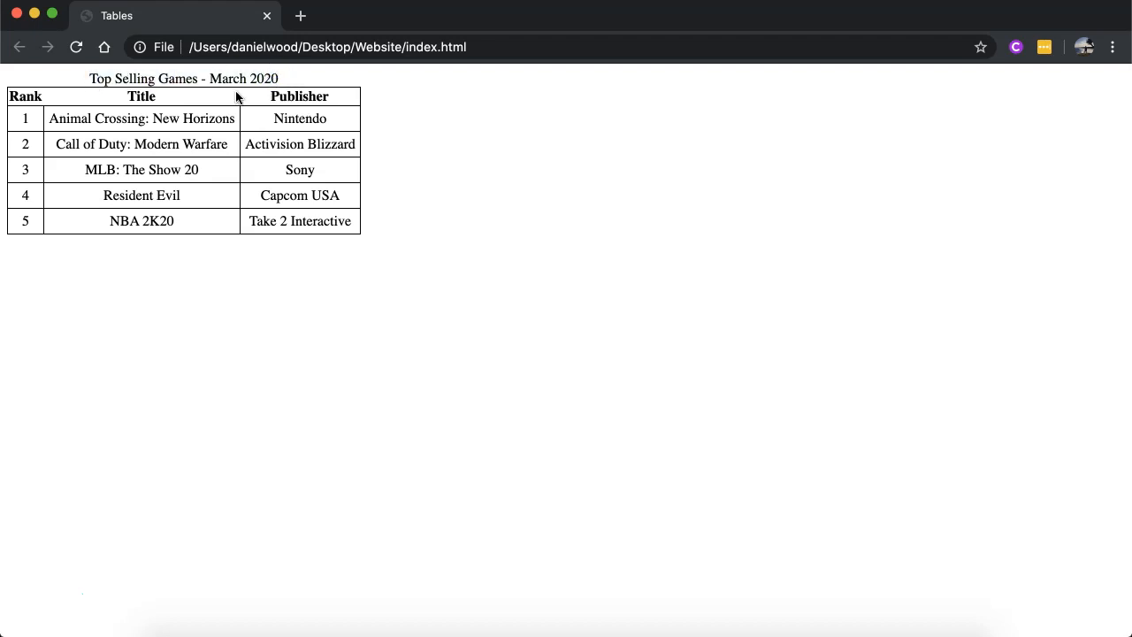
pyautogui.moveTo(413, 218)
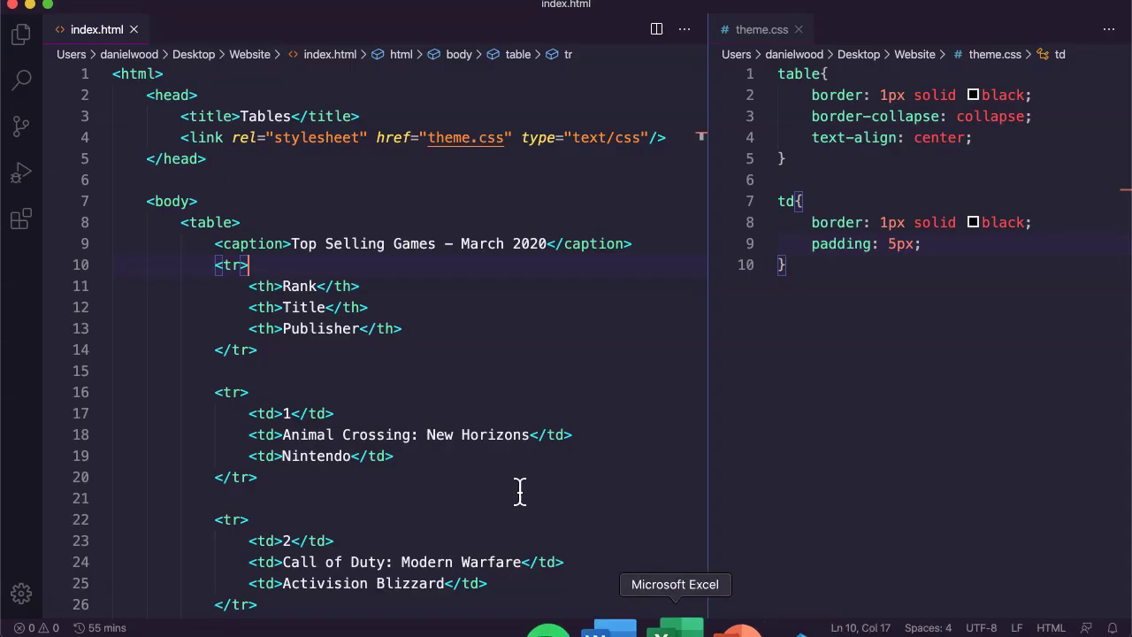
pyautogui.scroll(-3)
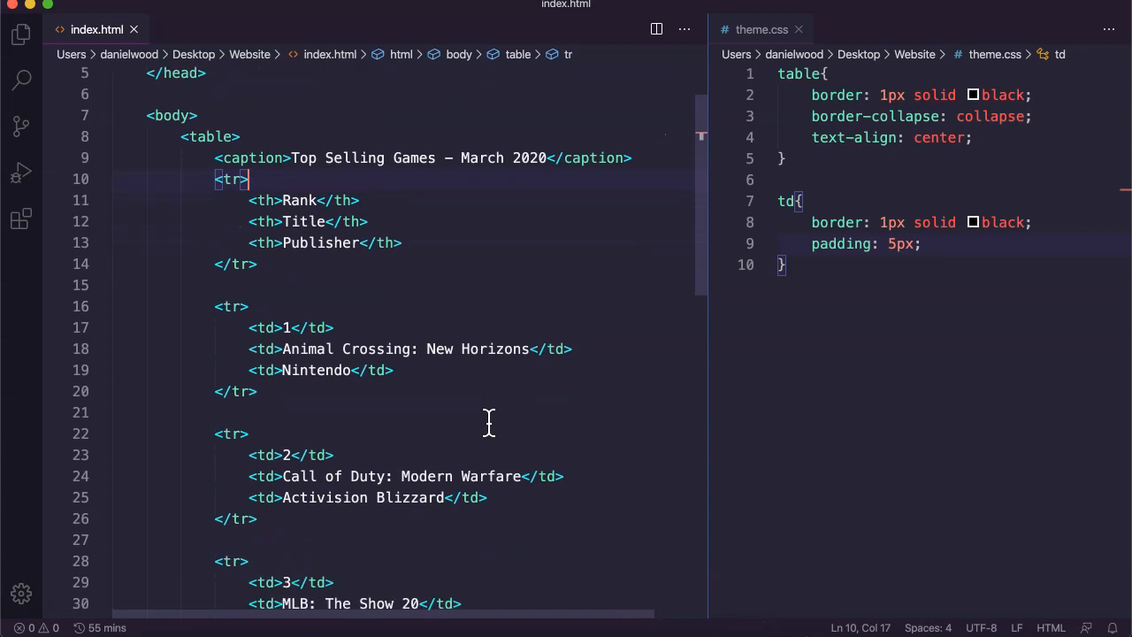
pyautogui.moveTo(298, 434)
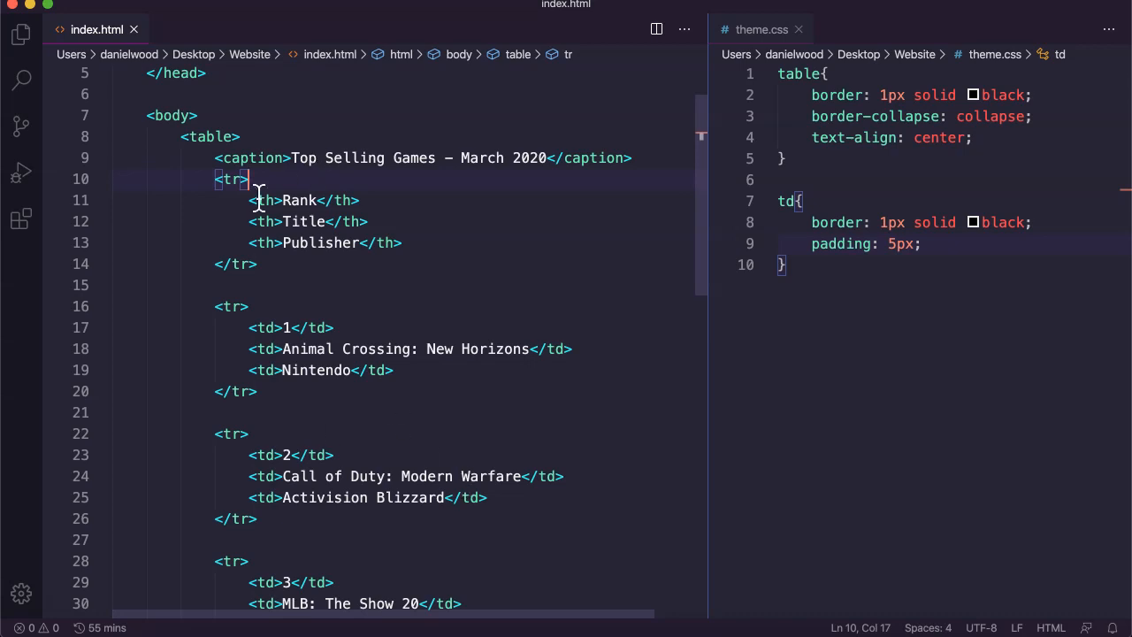
# Delete the caption line and add <td>Top Selling Games – March 2020</td> inside the header row
pyautogui.moveTo(250, 178); pyautogui.dragTo(274, 264)
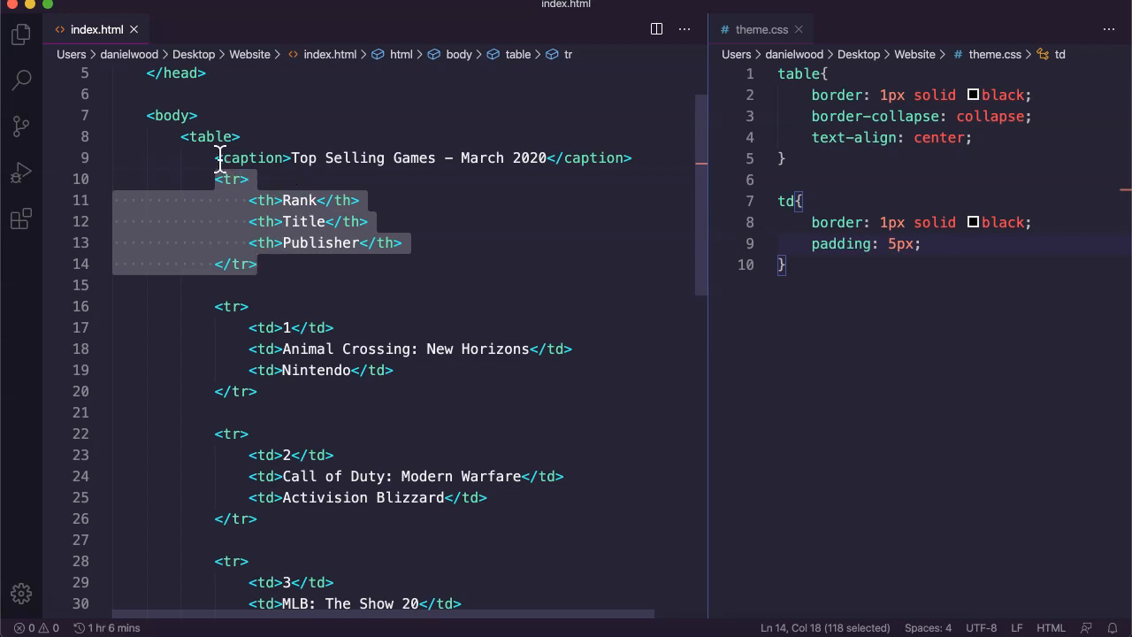
pyautogui.moveTo(610, 141)
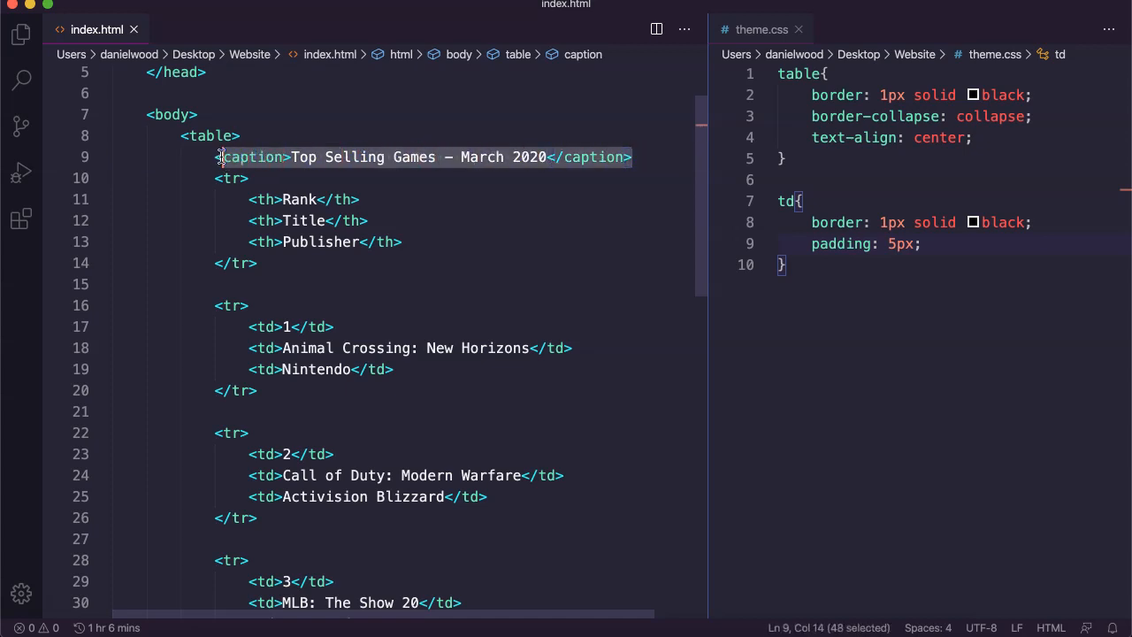
pyautogui.press('Delete')
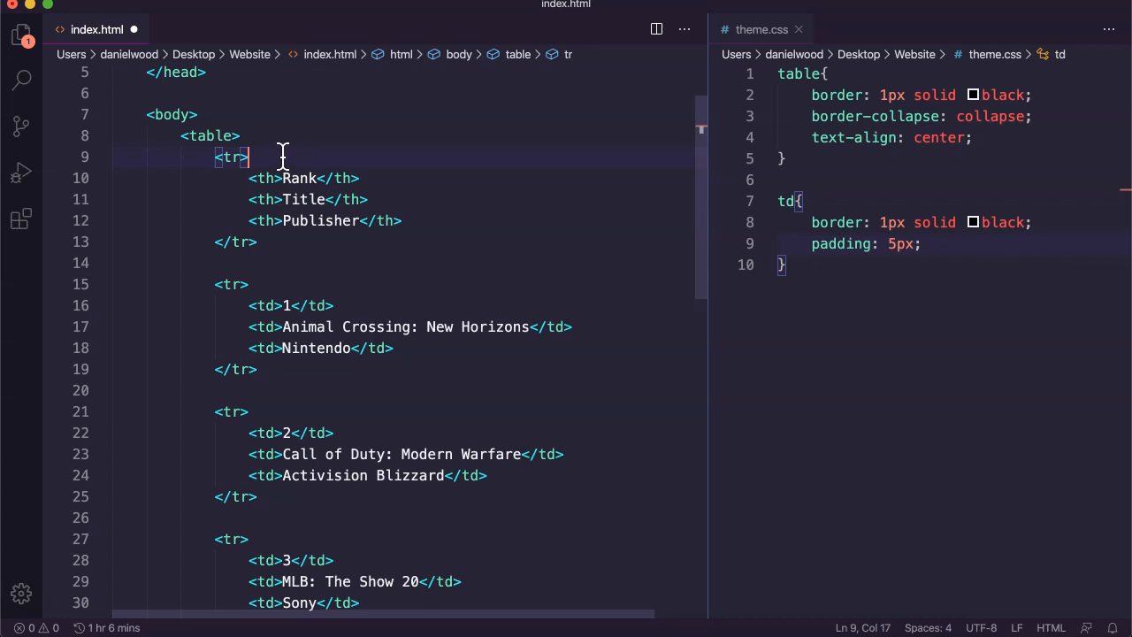
pyautogui.press('Enter')
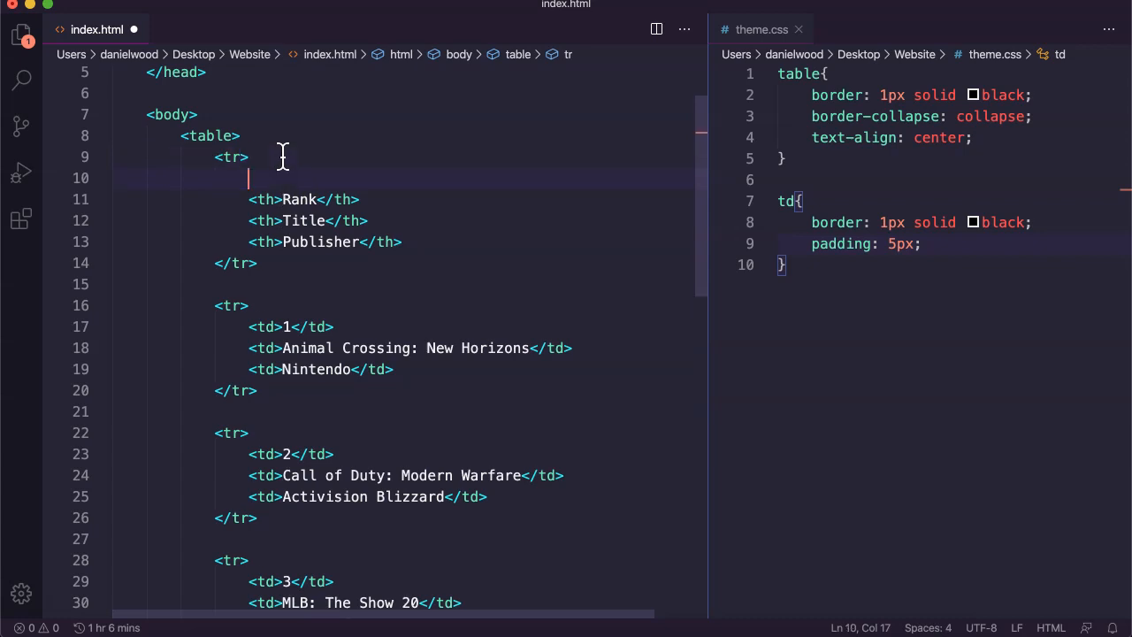
pyautogui.write('<td>')
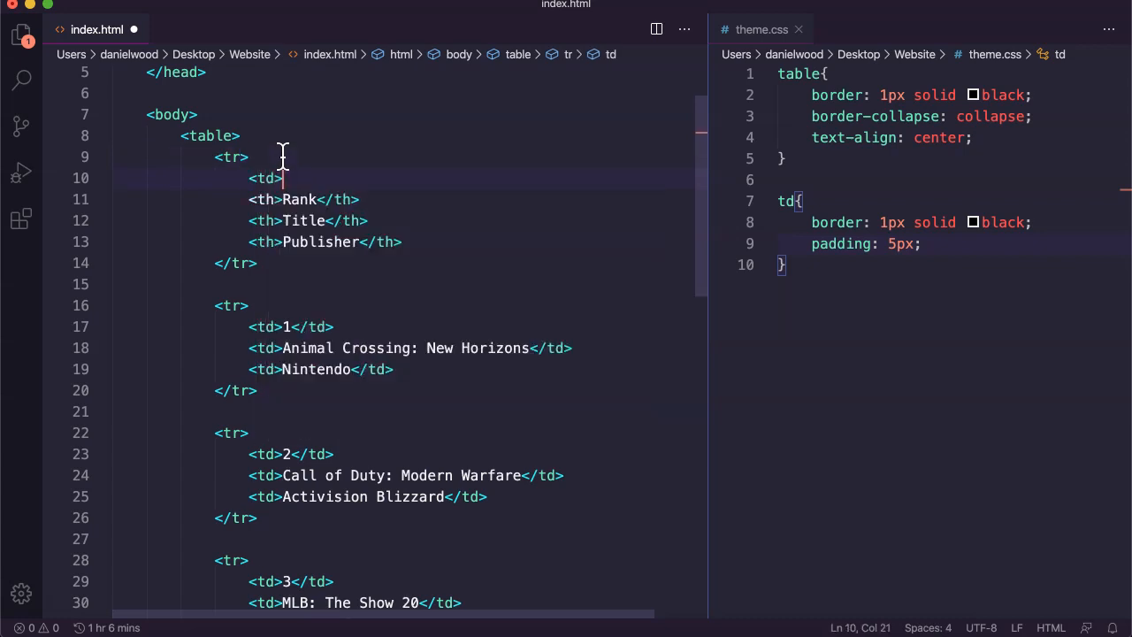
pyautogui.write('</td>')
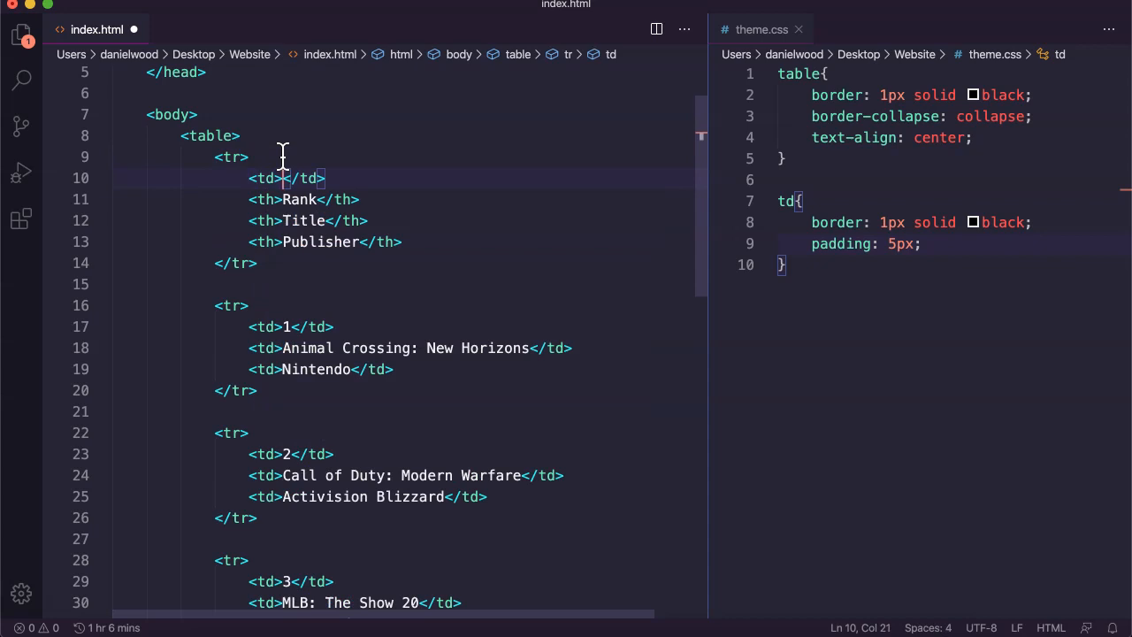
pyautogui.moveTo(314, 190)
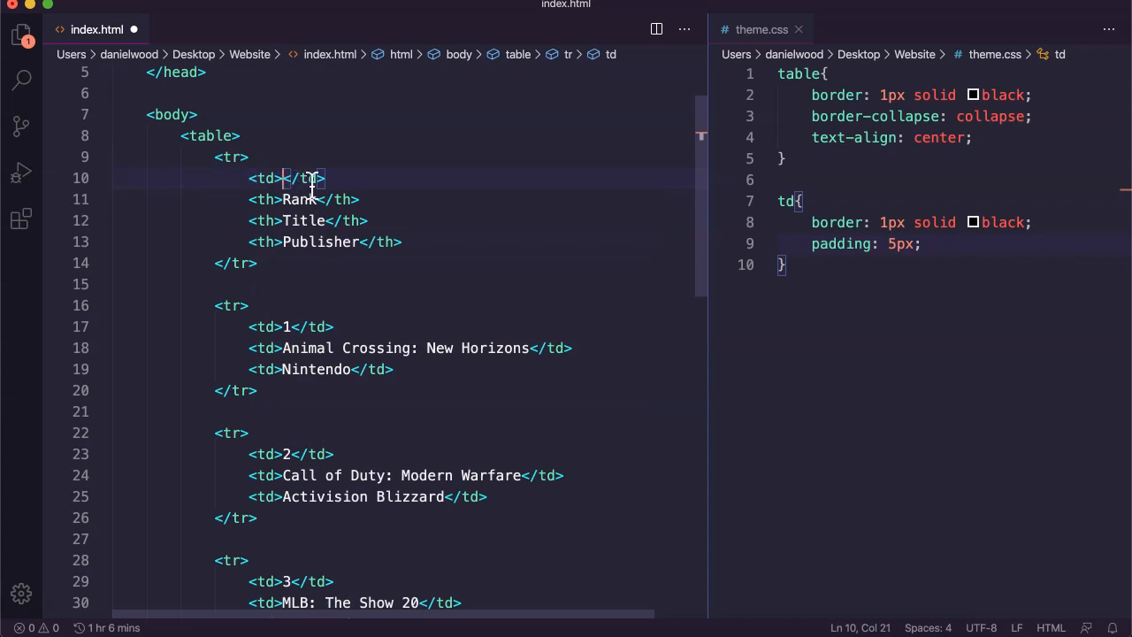
pyautogui.write('Top Selling Games – March 2020')
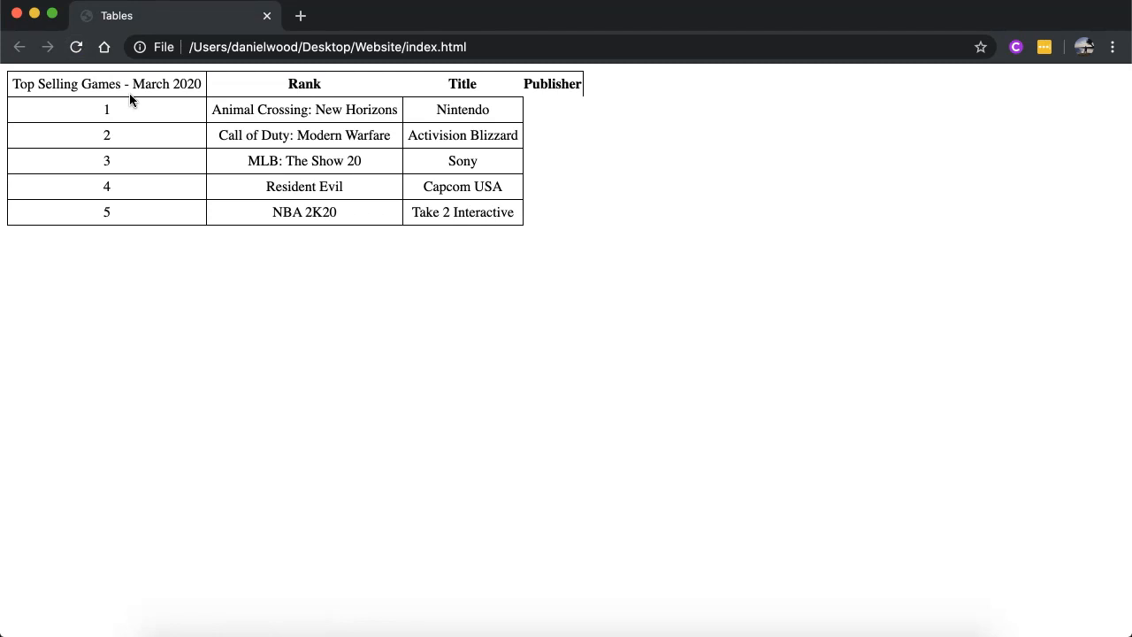
pyautogui.moveTo(207, 84)
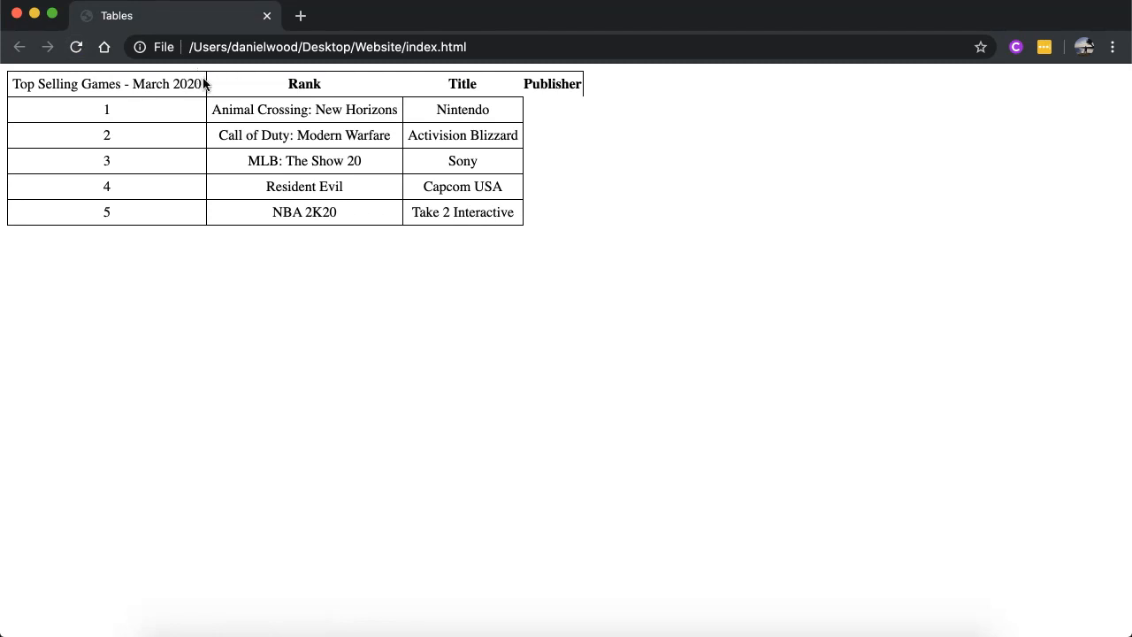
pyautogui.moveTo(530, 87)
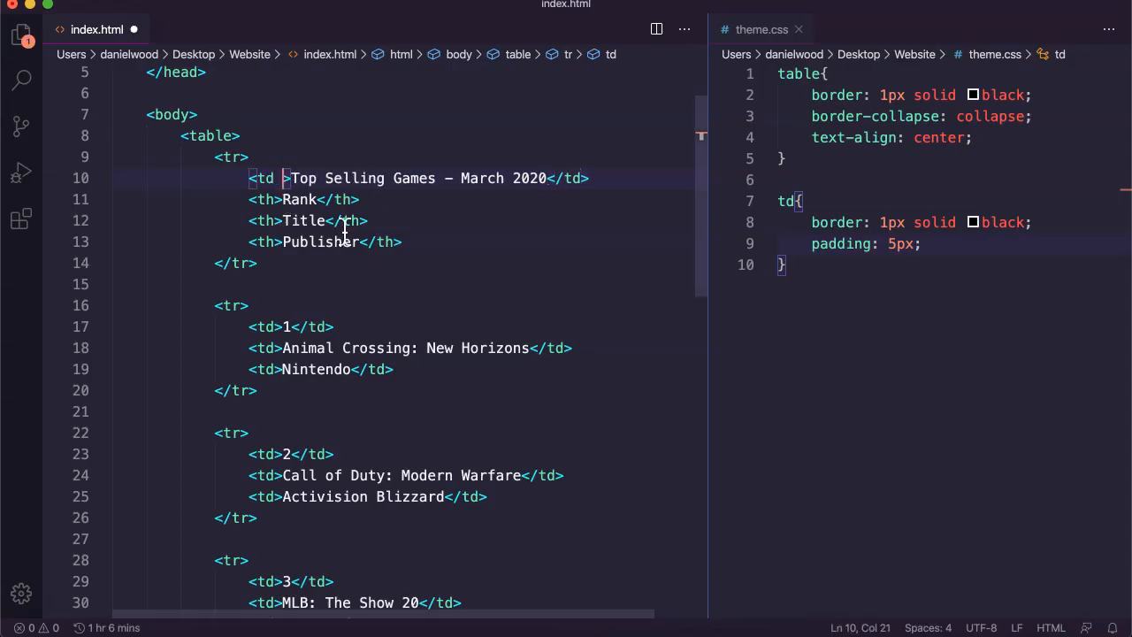
# Begin typing the rowspan attribute ('ro') in the title cell's opening td tag
pyautogui.write('ro')
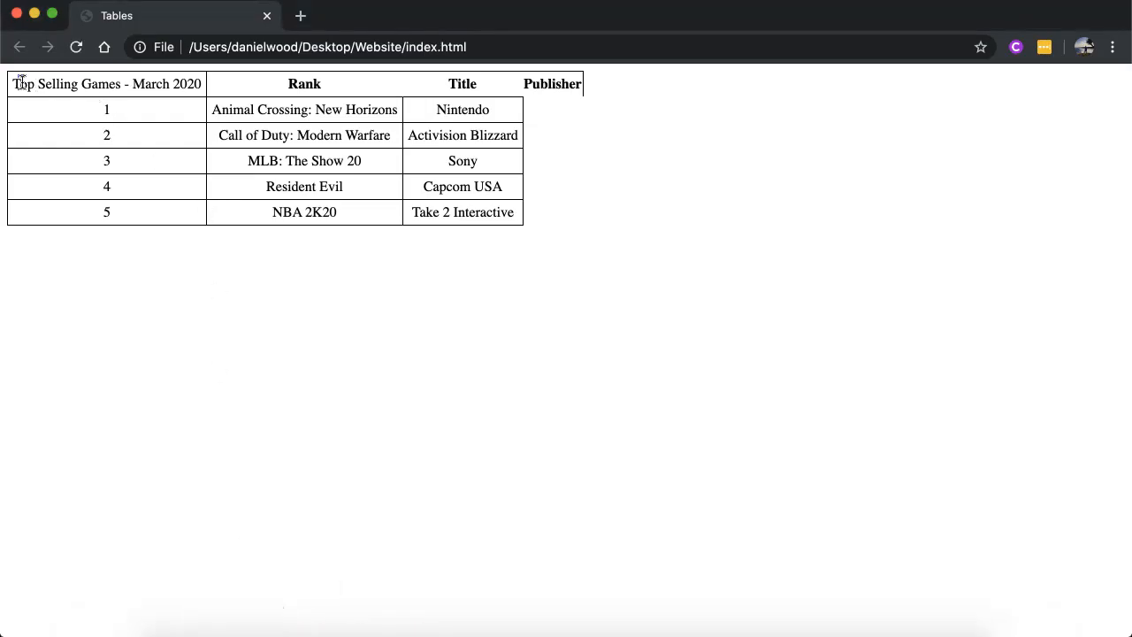
# Highlight the title text in Chrome, then set rowspan="6" on the title td and save
pyautogui.moveTo(14, 83); pyautogui.dragTo(201, 83)
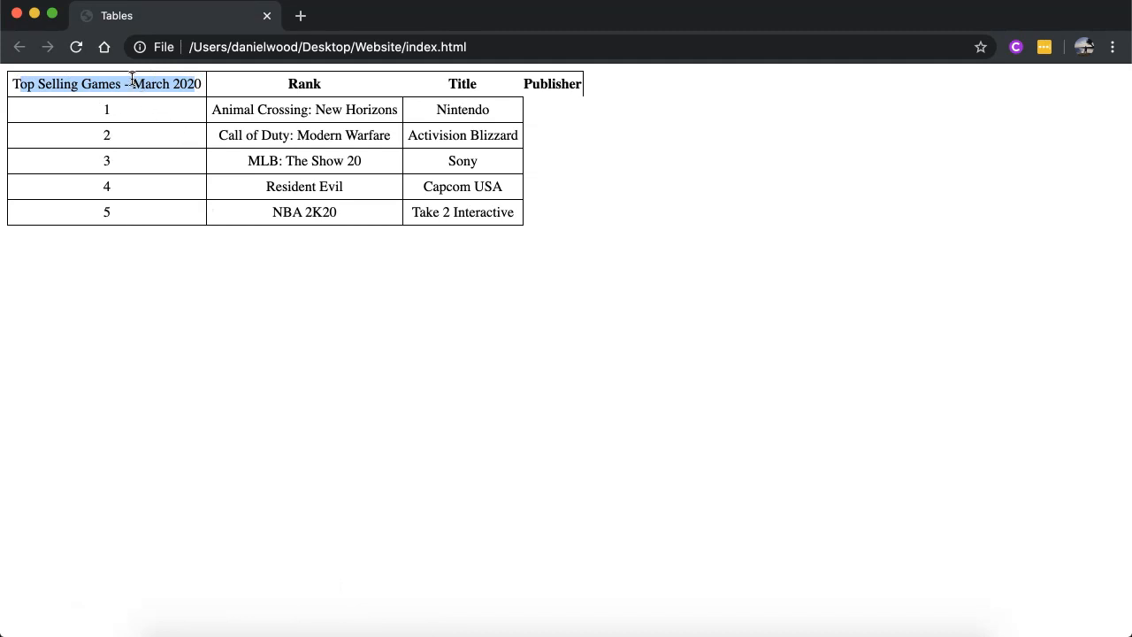
pyautogui.moveTo(136, 170)
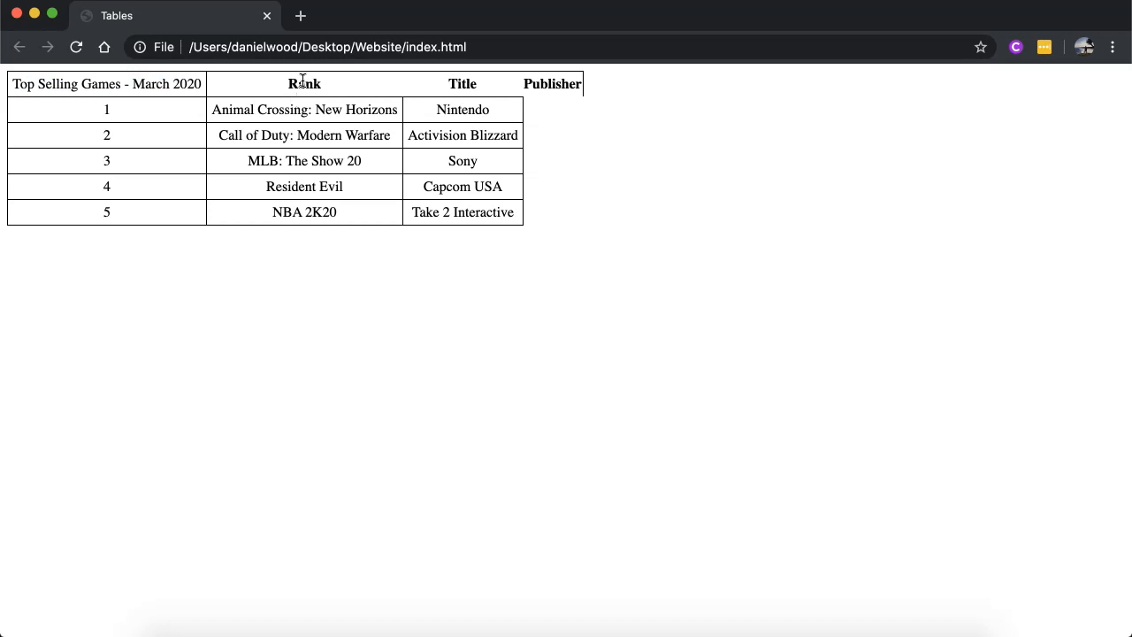
pyautogui.moveTo(293, 204)
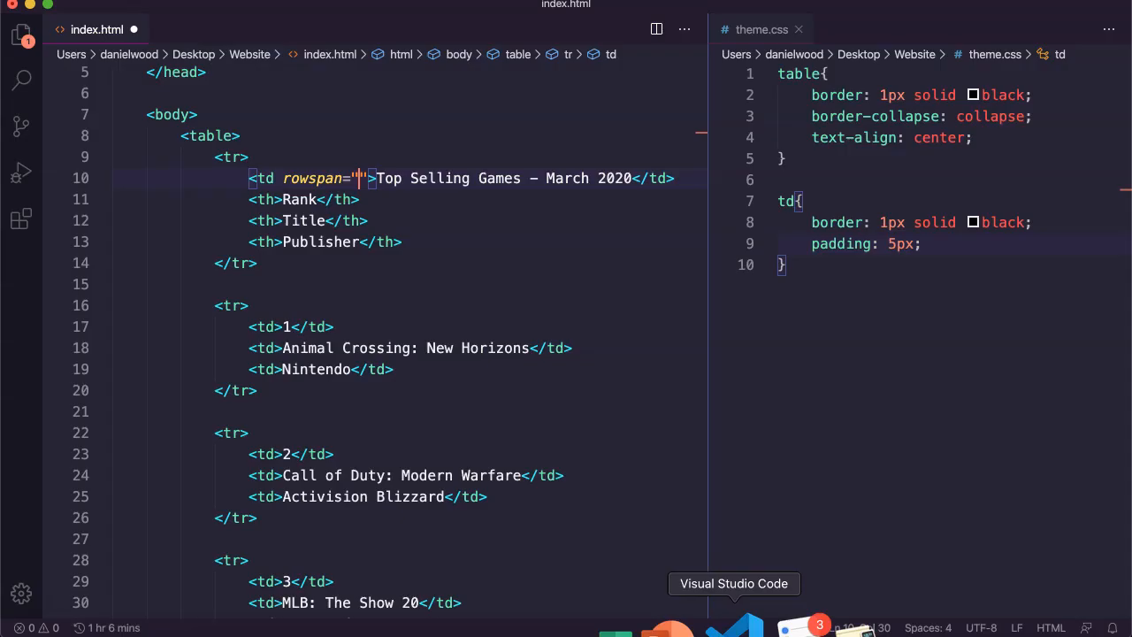
pyautogui.write('6')
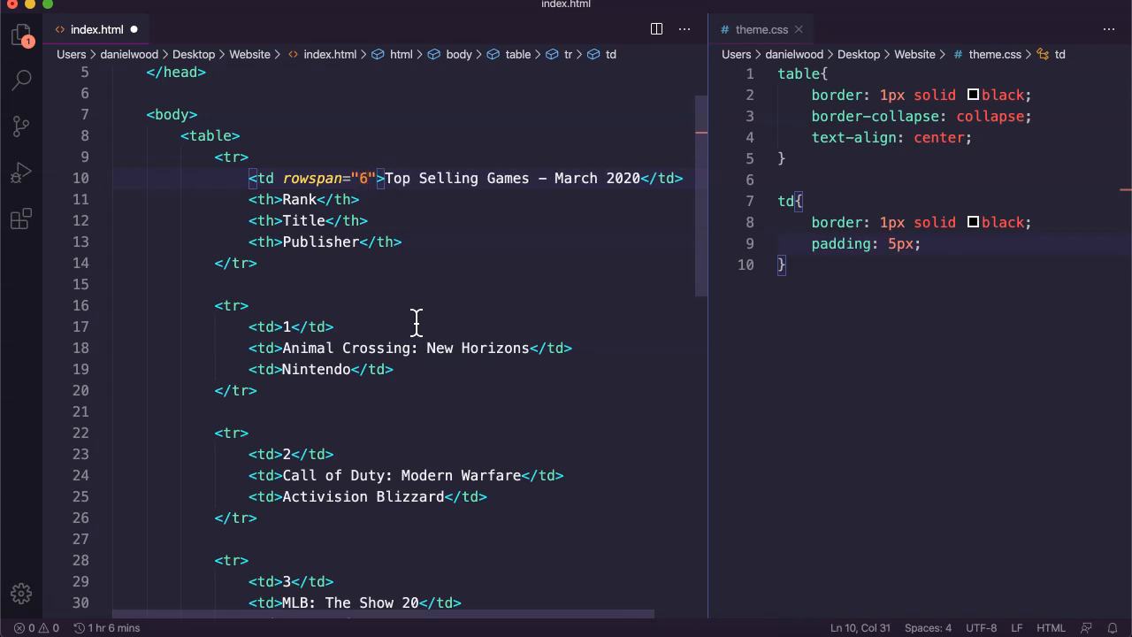
pyautogui.press('Cmd+s')
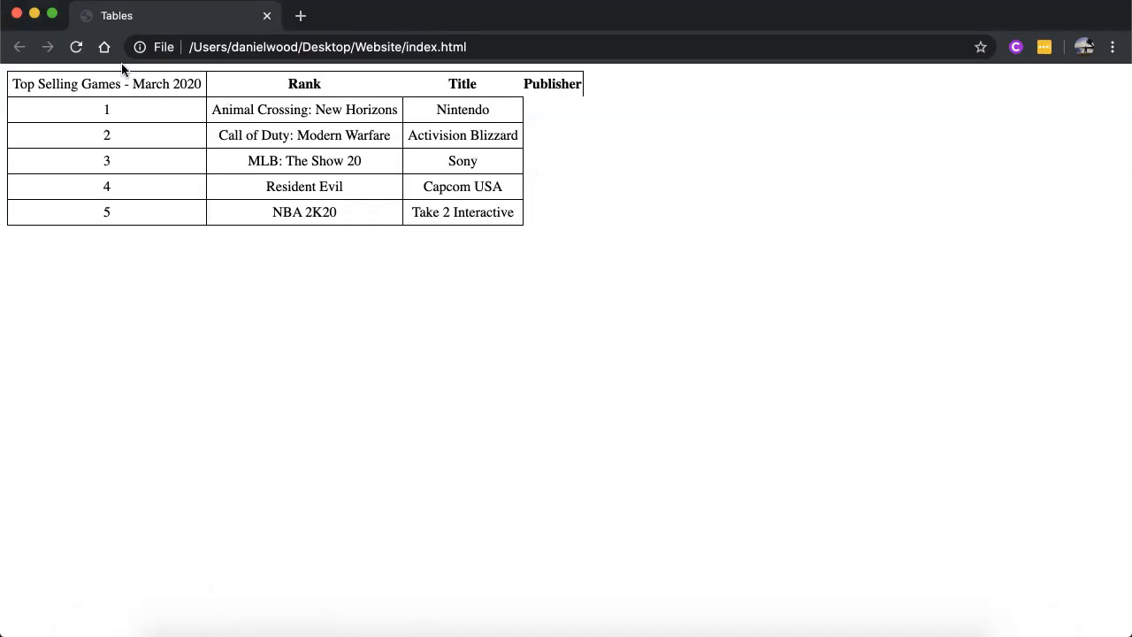
# Reload index.html twice in Chrome to view the six-row title cell
pyautogui.click(76, 46)
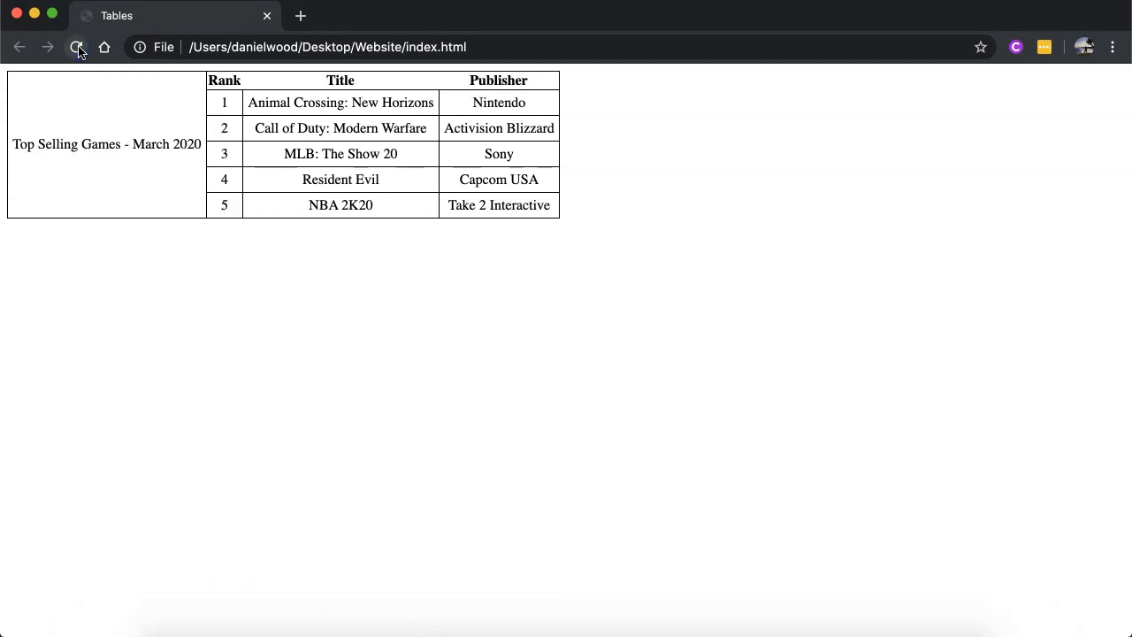
pyautogui.click(77, 47)
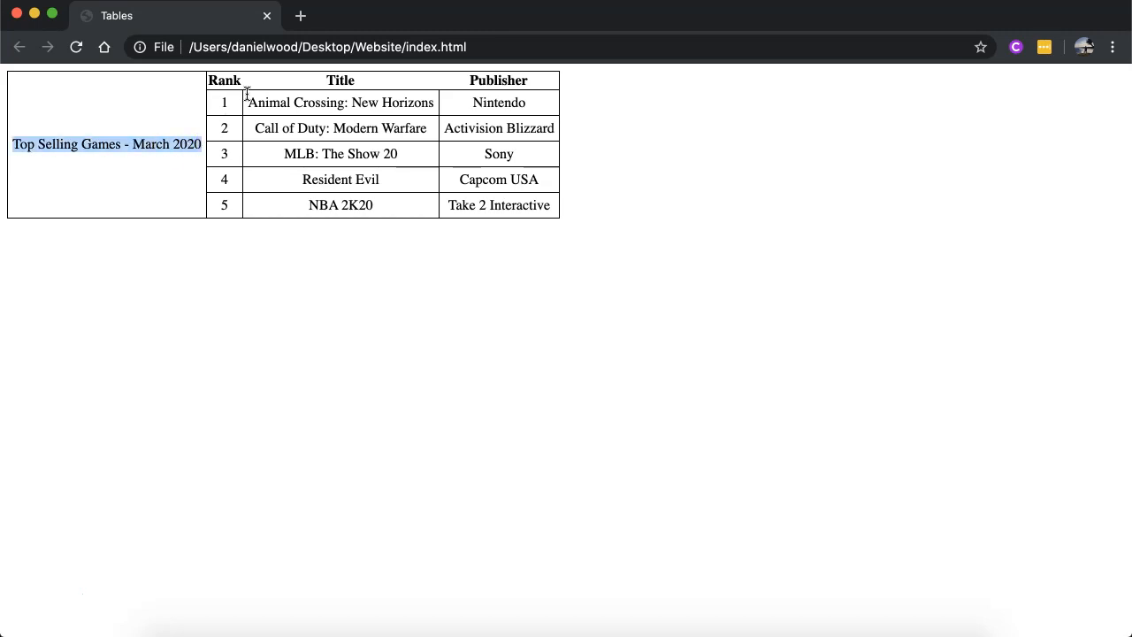
pyautogui.moveTo(194, 101)
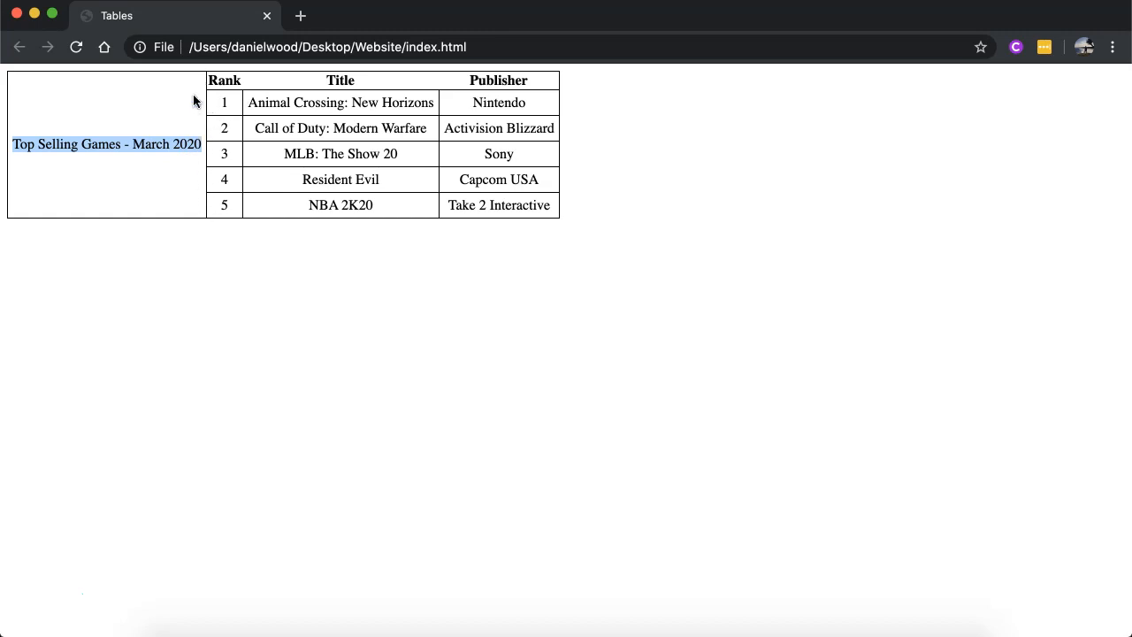
pyautogui.moveTo(82, 124)
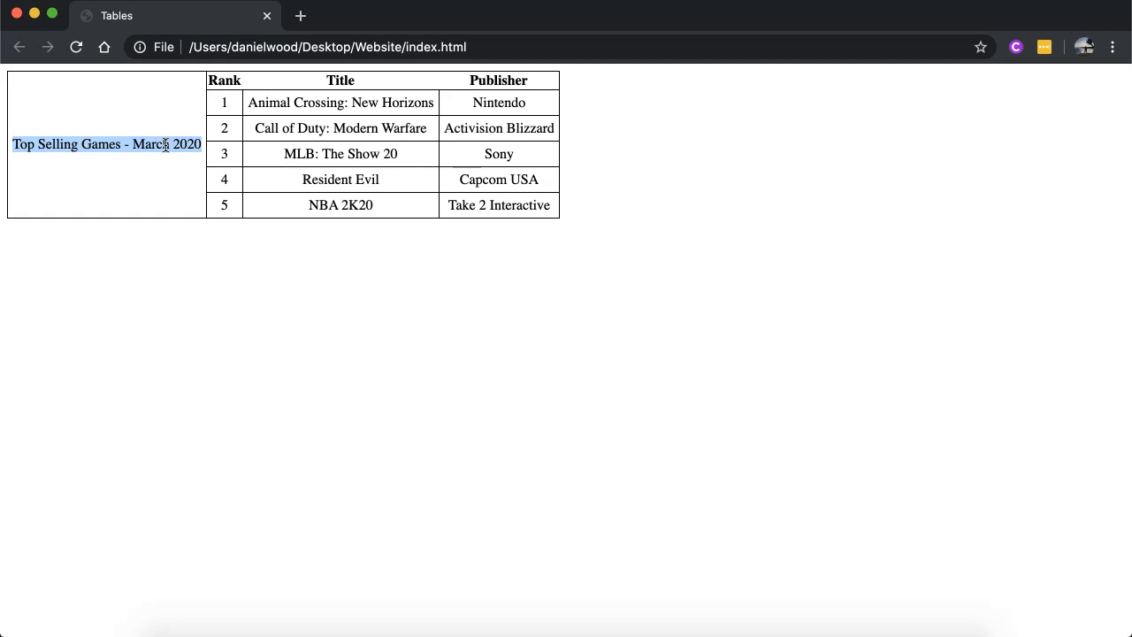
pyautogui.moveTo(106, 139)
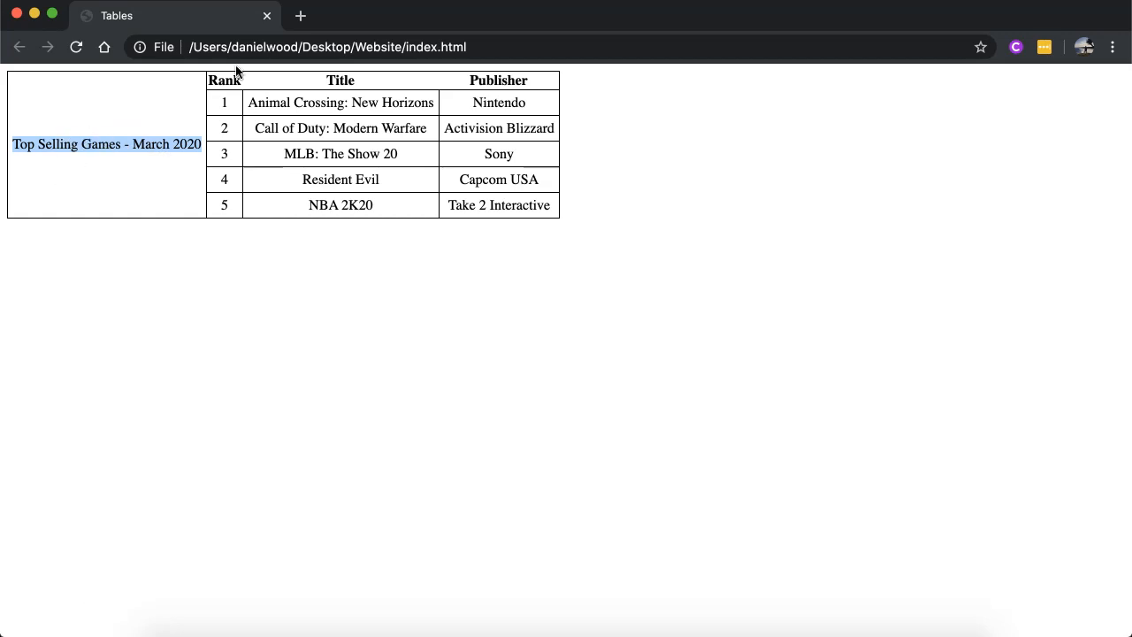
pyautogui.moveTo(401, 64)
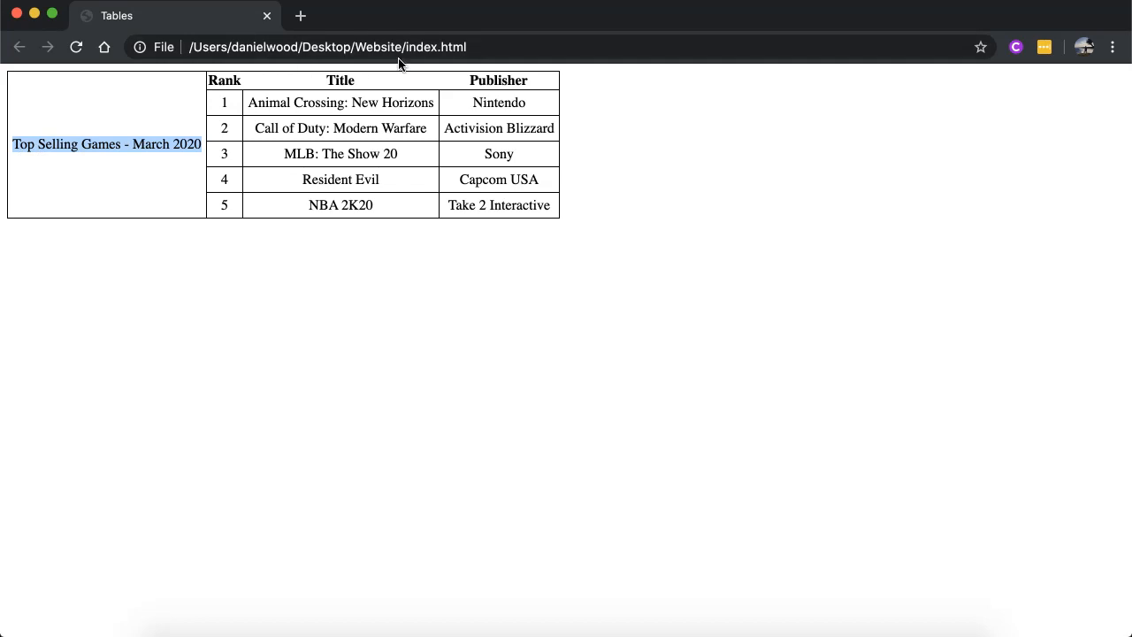
pyautogui.moveTo(718, 526)
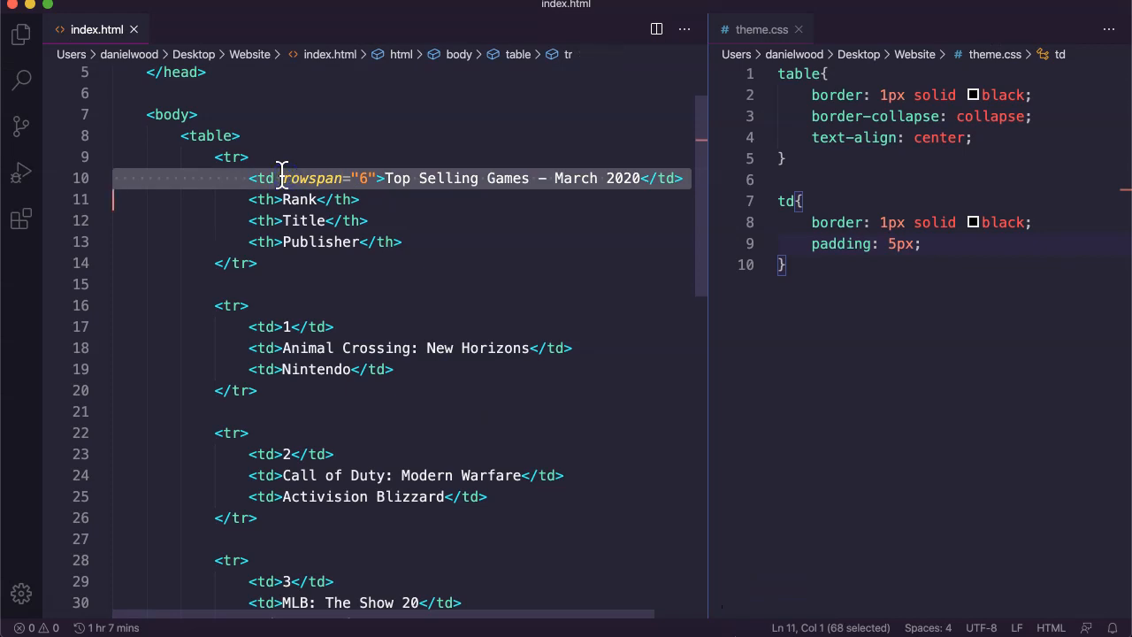
# Move the 'Top Selling Games – March 2020' cell into its own row with colspan="3", and save
pyautogui.press('Backspace')
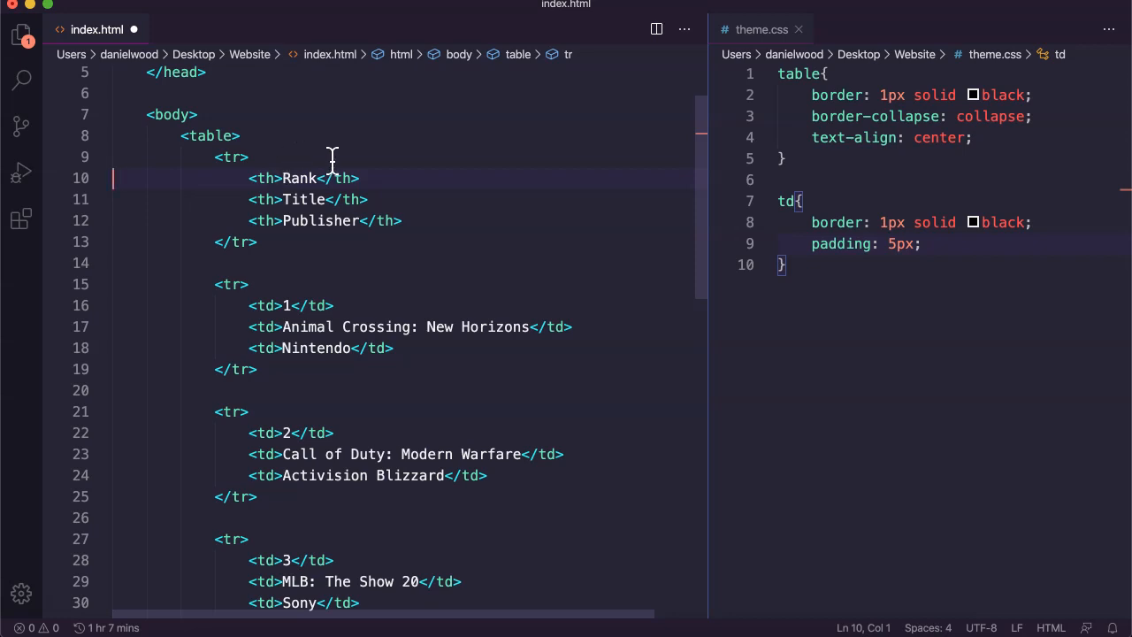
pyautogui.moveTo(402, 168)
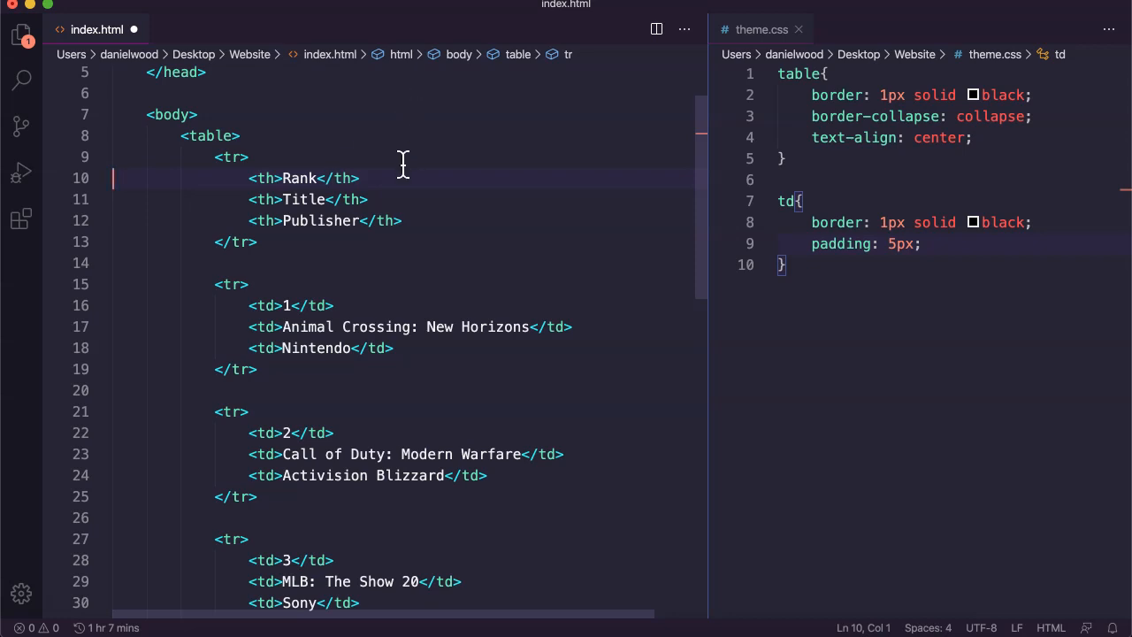
pyautogui.moveTo(270, 145)
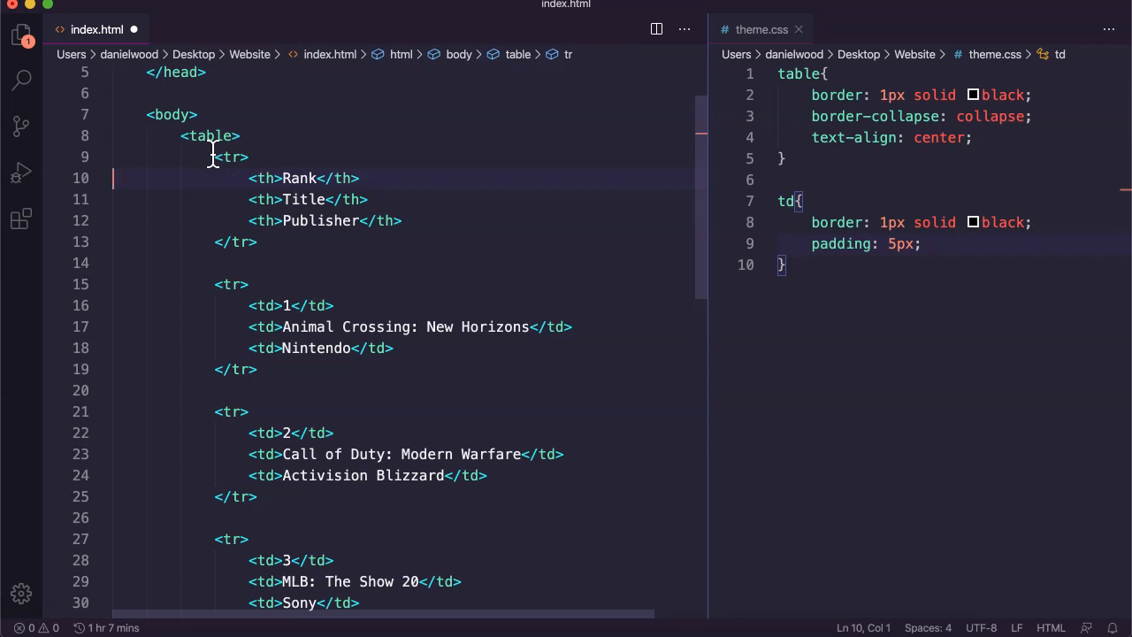
pyautogui.moveTo(216, 156); pyautogui.dragTo(275, 241)
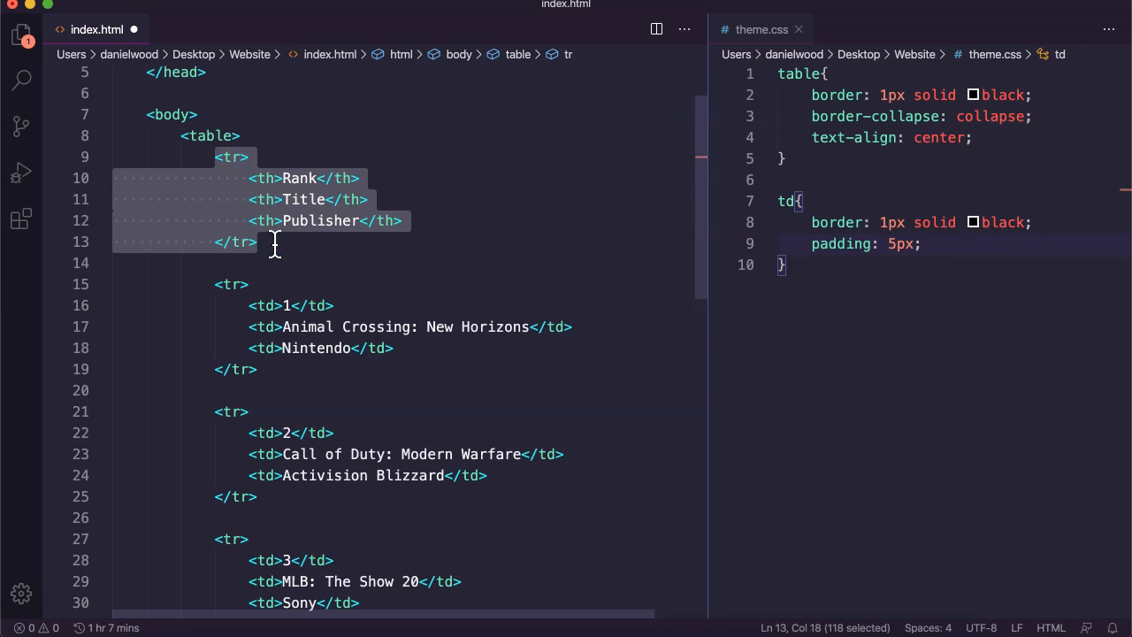
pyautogui.moveTo(259, 135)
pyautogui.write('<tr>')
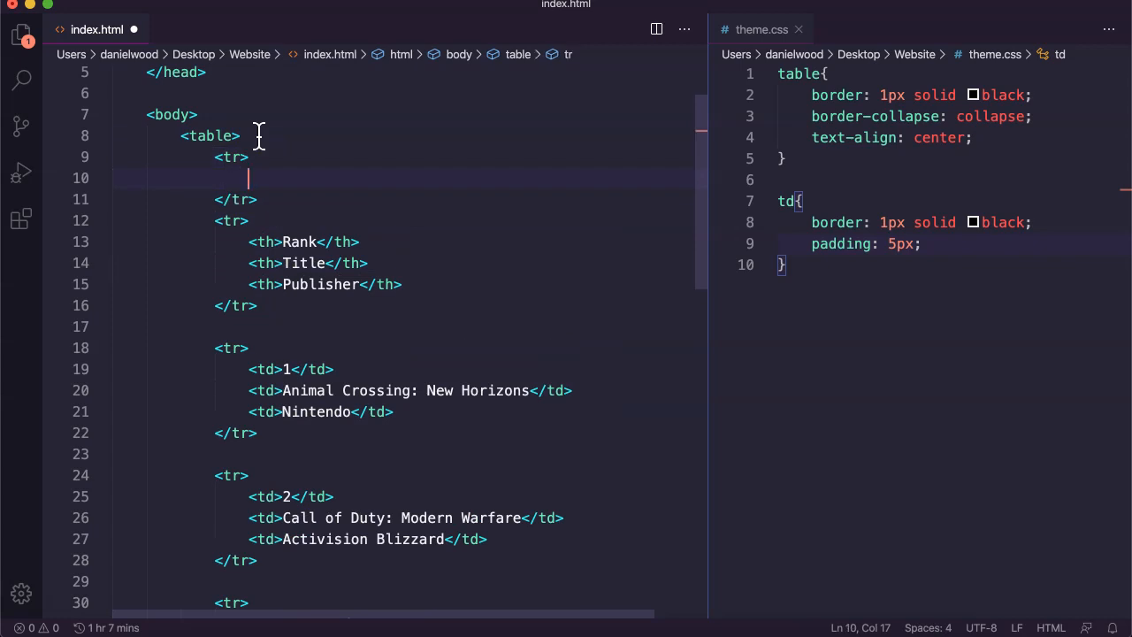
pyautogui.write('<td></td>')
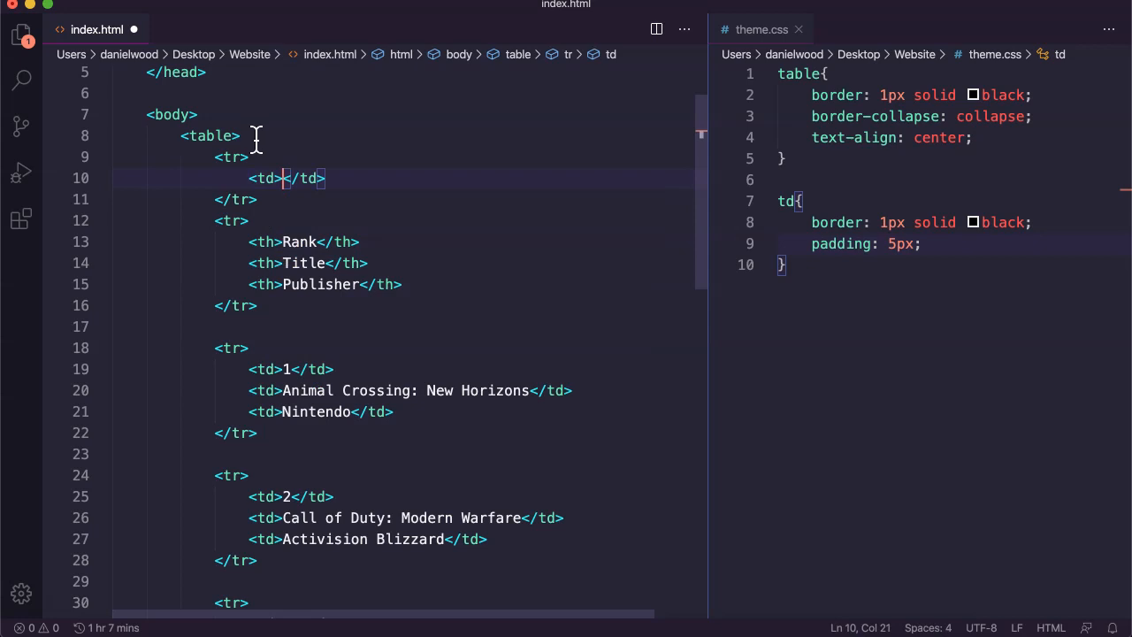
pyautogui.write('Top Selling Games – March 2020')
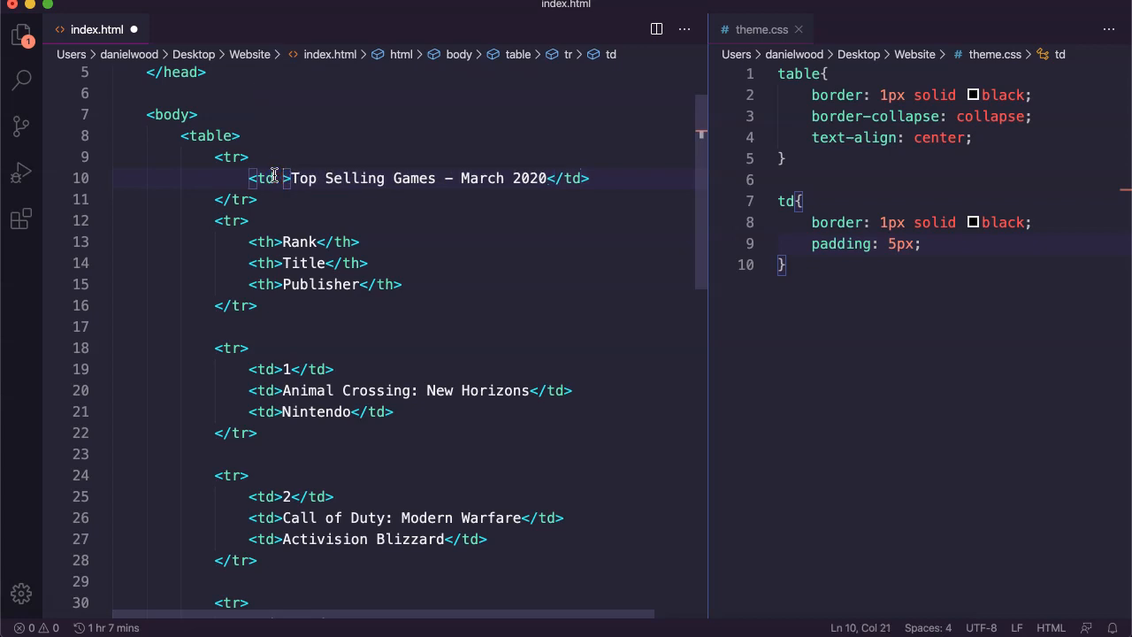
pyautogui.write('colspan')
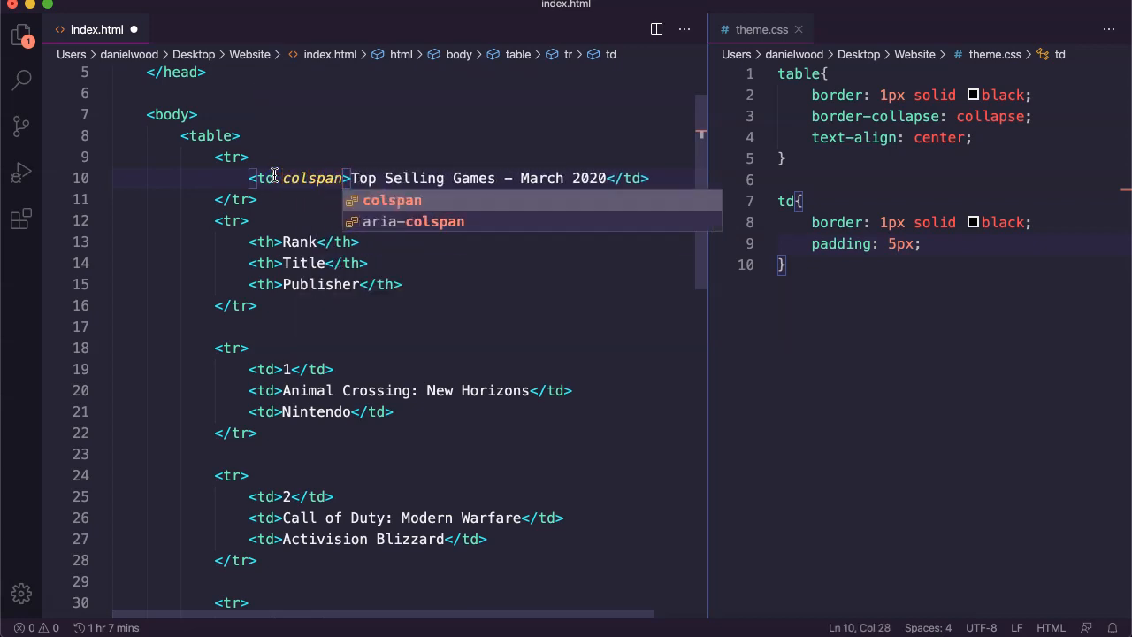
pyautogui.press('Tab')
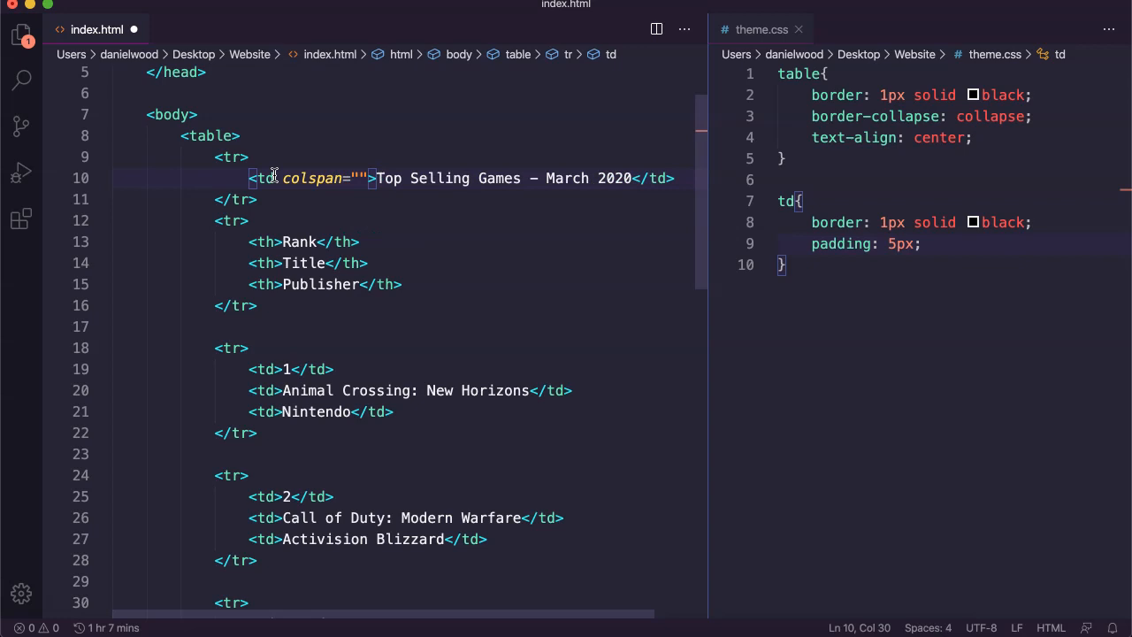
pyautogui.write('3')
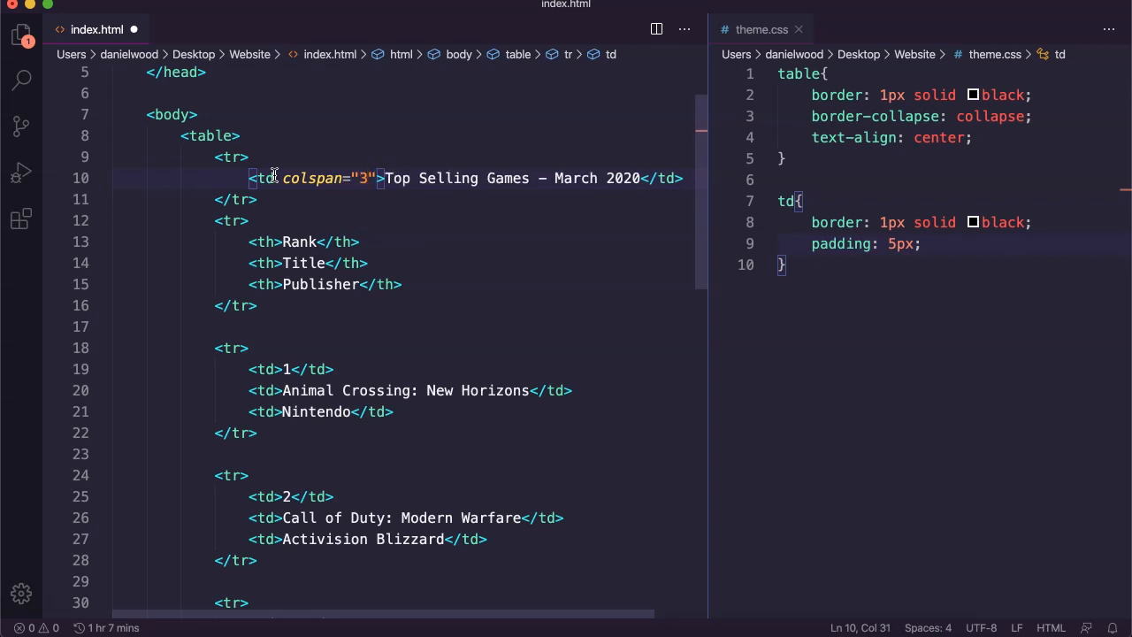
pyautogui.press('Cmd+s')
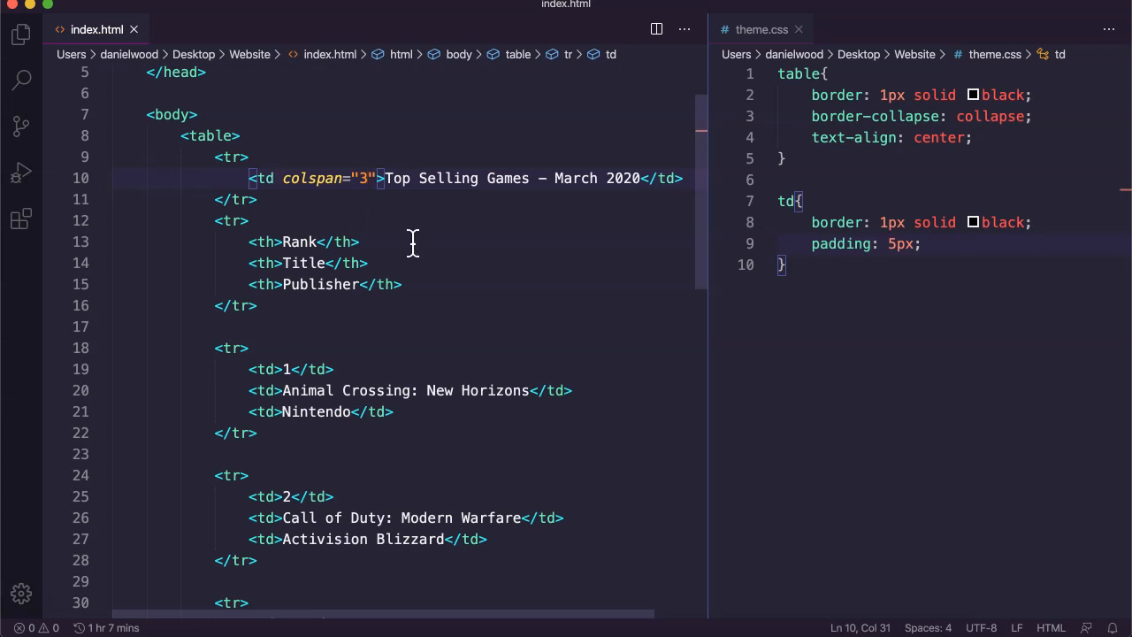
pyautogui.moveTo(299, 566)
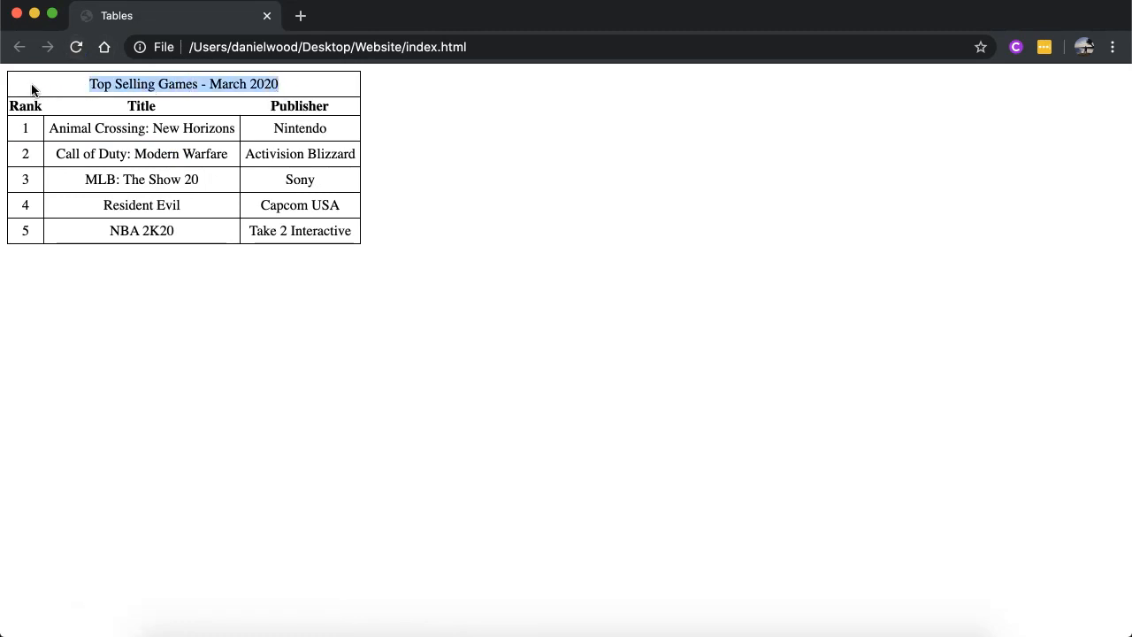
pyautogui.moveTo(286, 97)
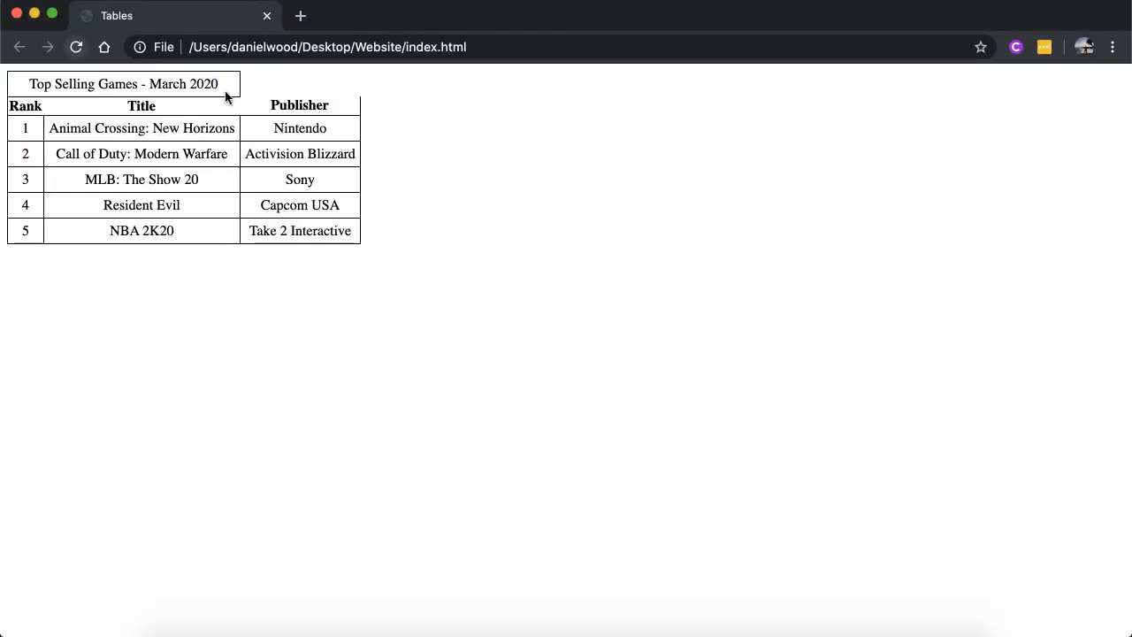
pyautogui.doubleClick(123, 84)
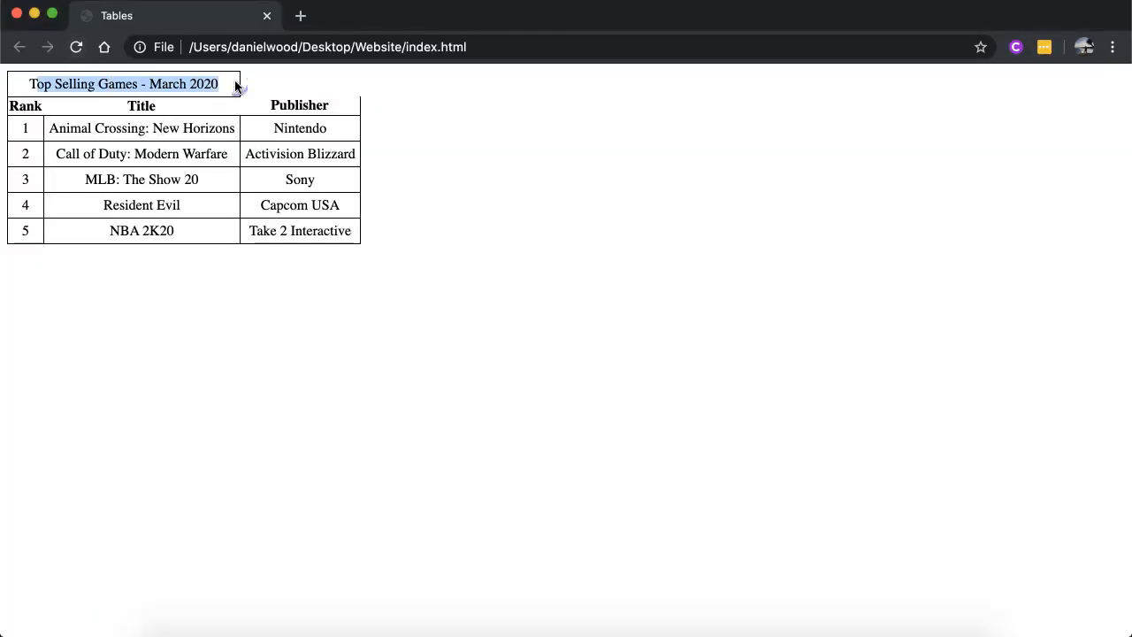
pyautogui.moveTo(300, 101)
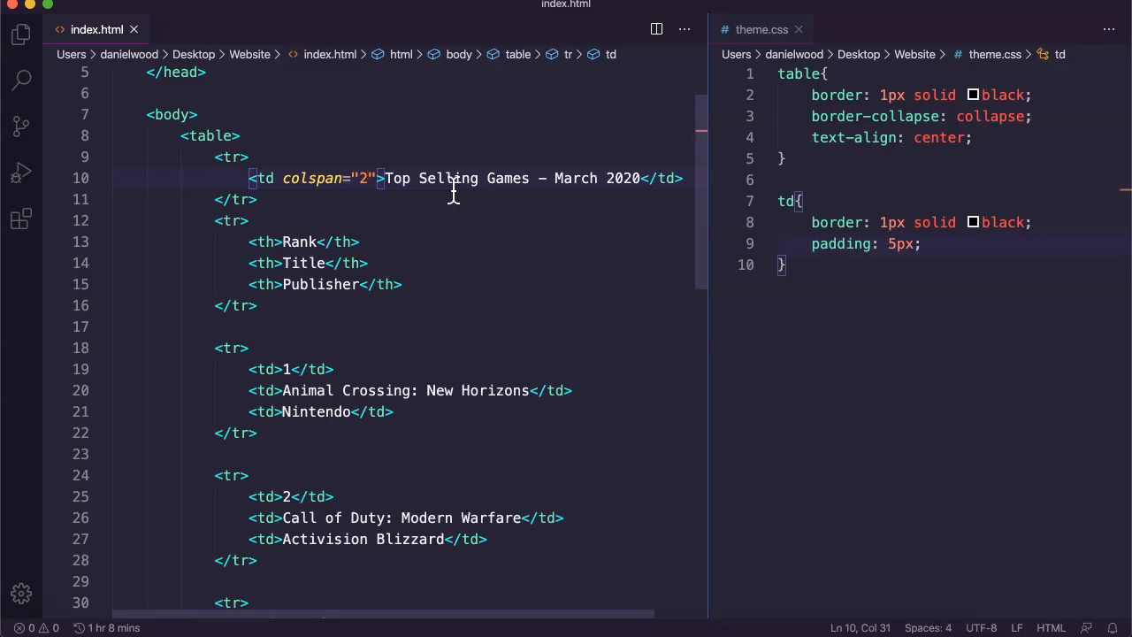
pyautogui.write('3')
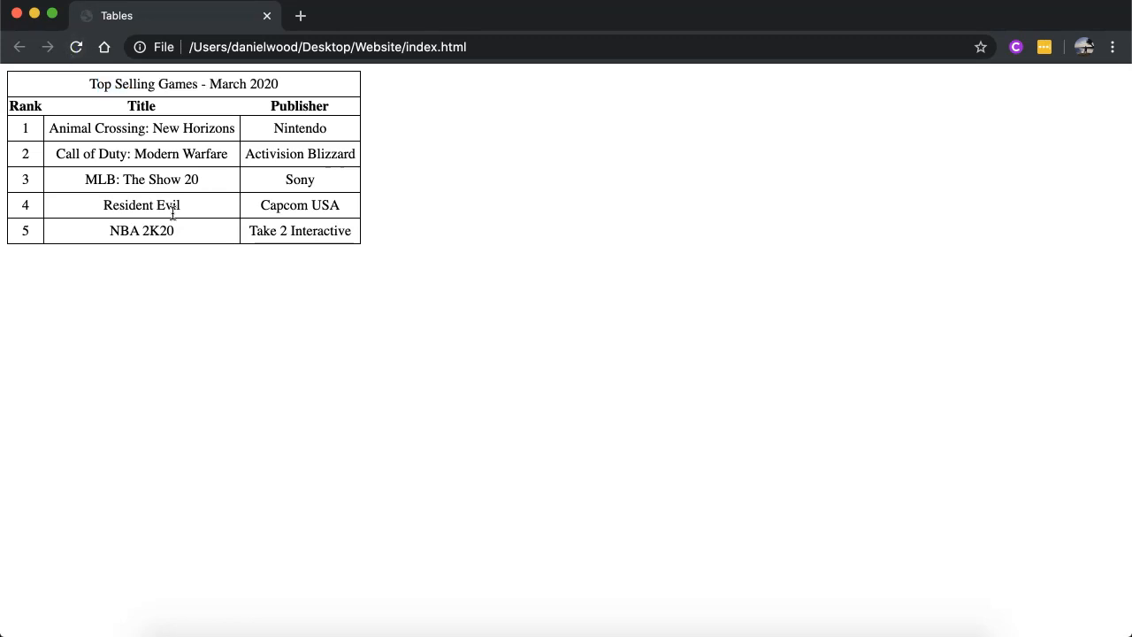
pyautogui.moveTo(284, 219)
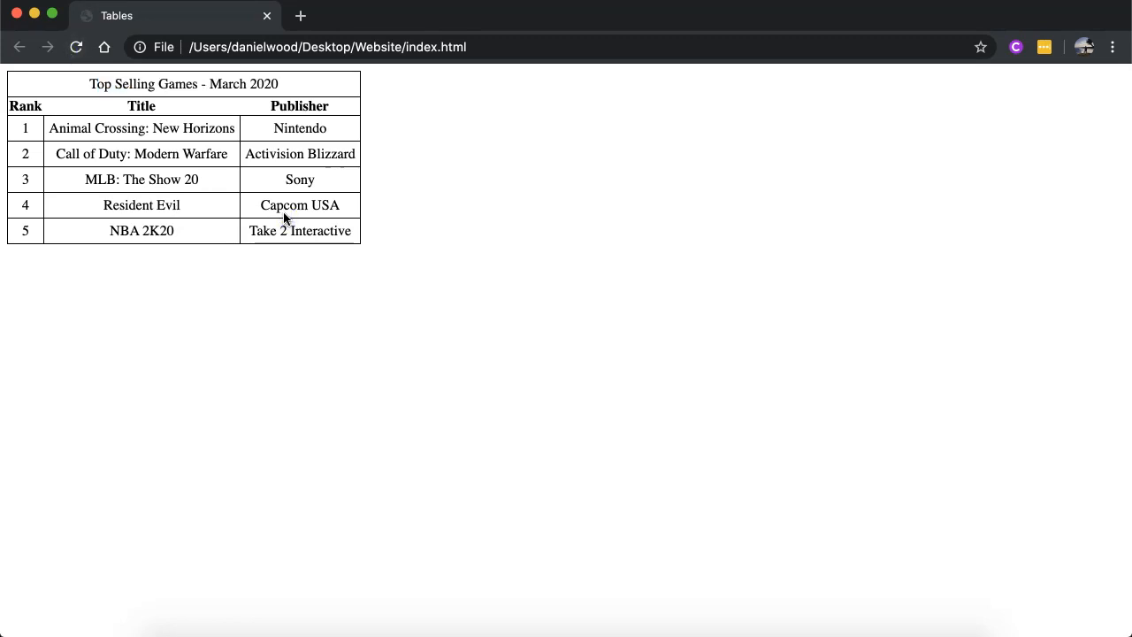
pyautogui.moveTo(168, 218)
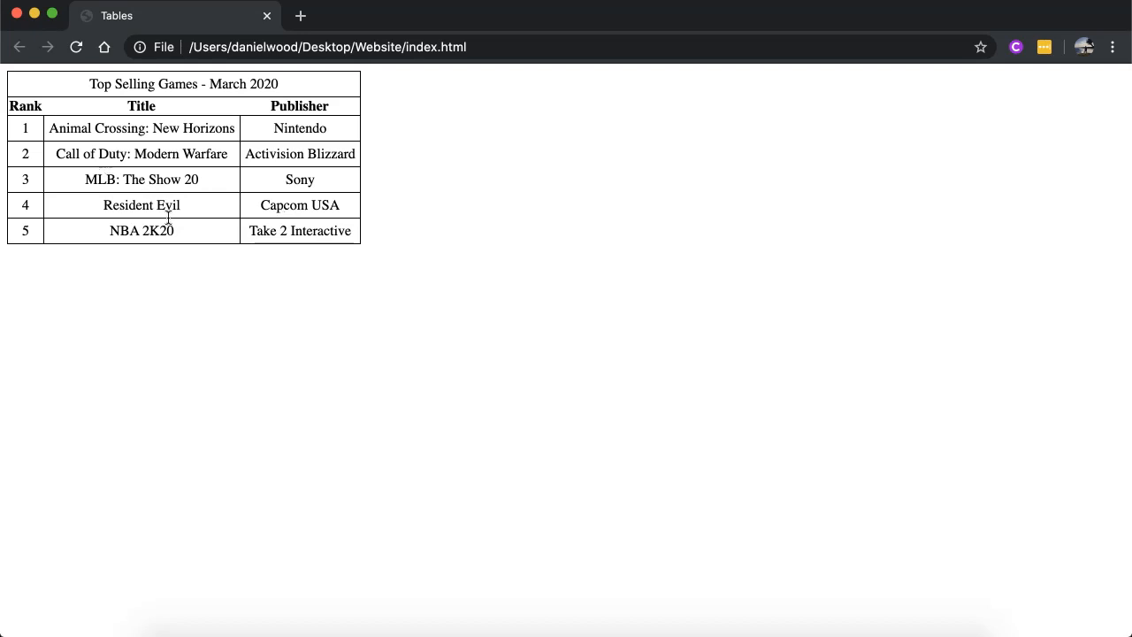
pyautogui.moveTo(147, 186)
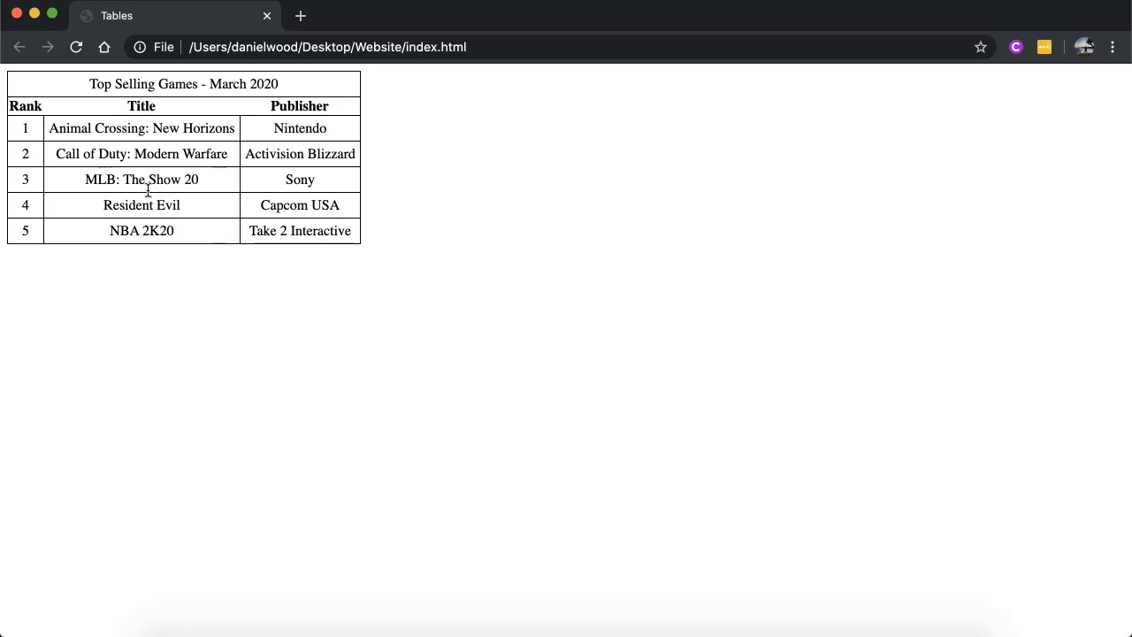
pyautogui.moveTo(106, 200)
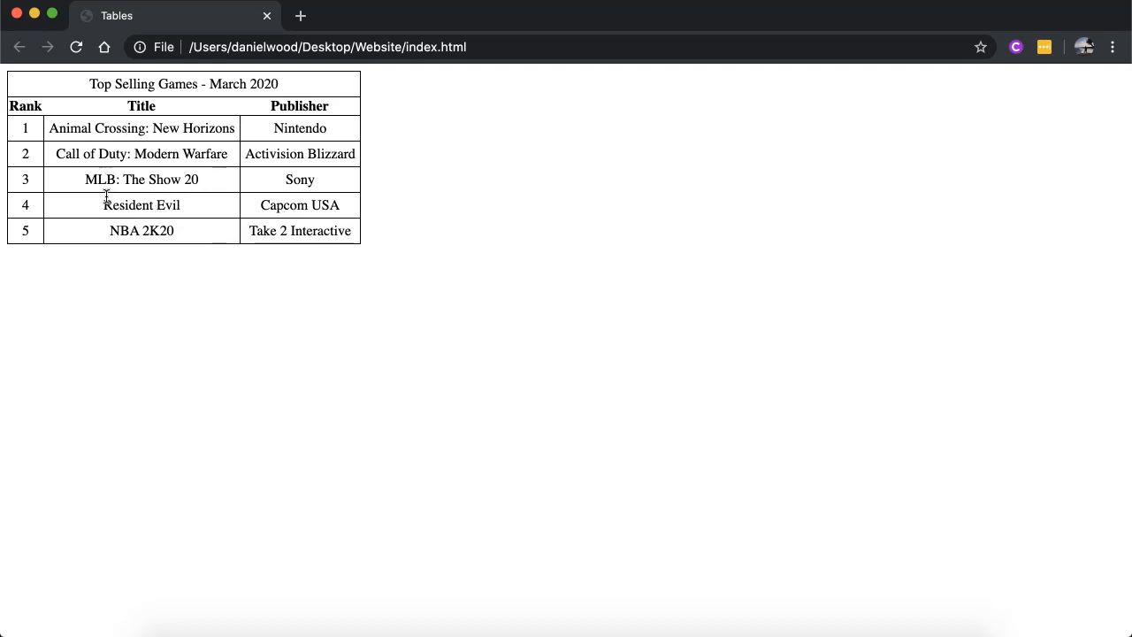
pyautogui.doubleClick(141, 204)
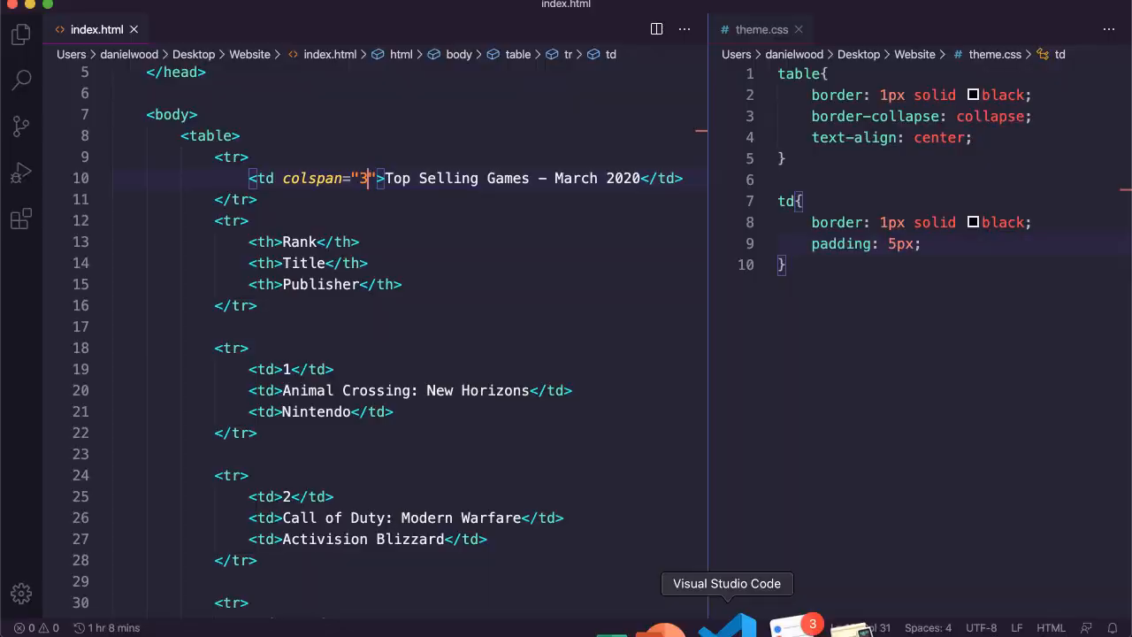
# Scroll down to game 4's row and type colspan inside the Resident Evil td tag
pyautogui.scroll(-3)
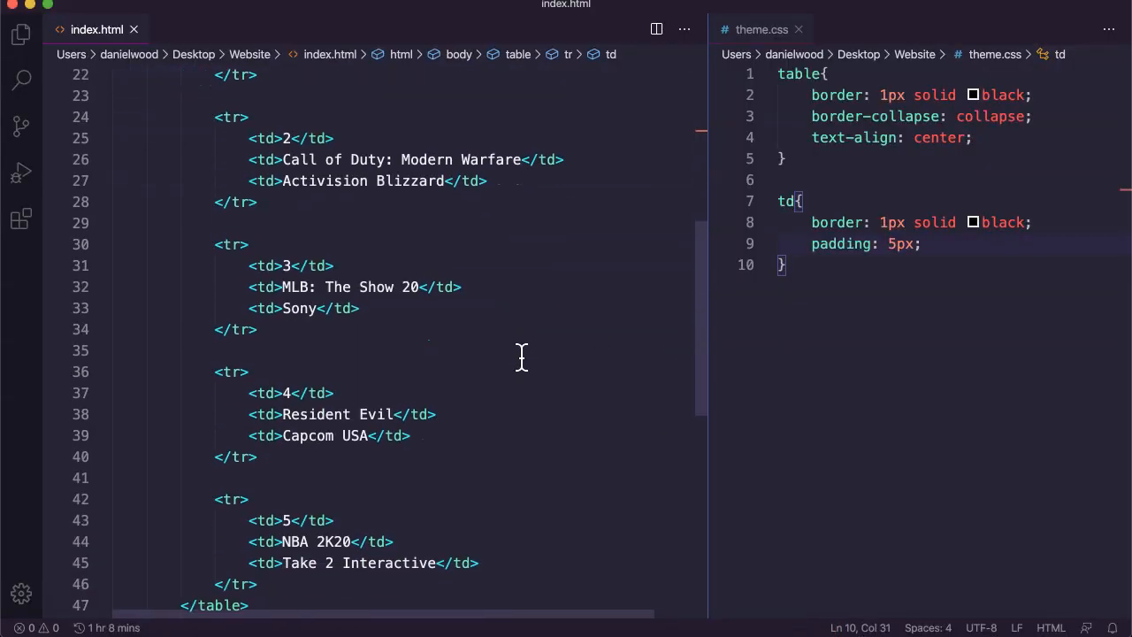
pyautogui.scroll(-3)
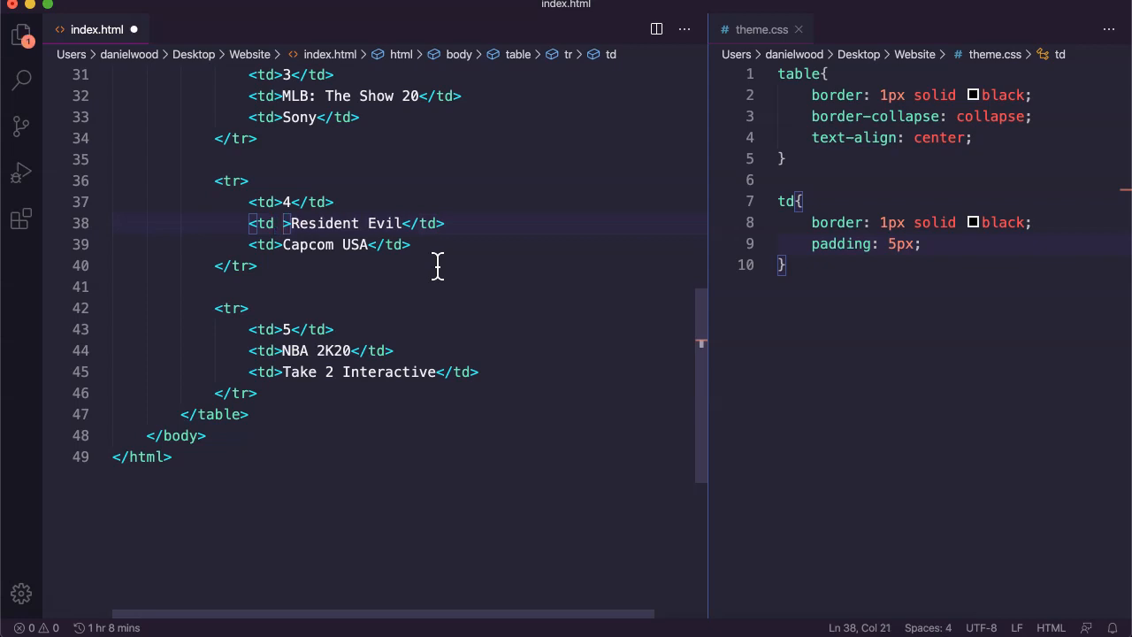
pyautogui.write('colspan')
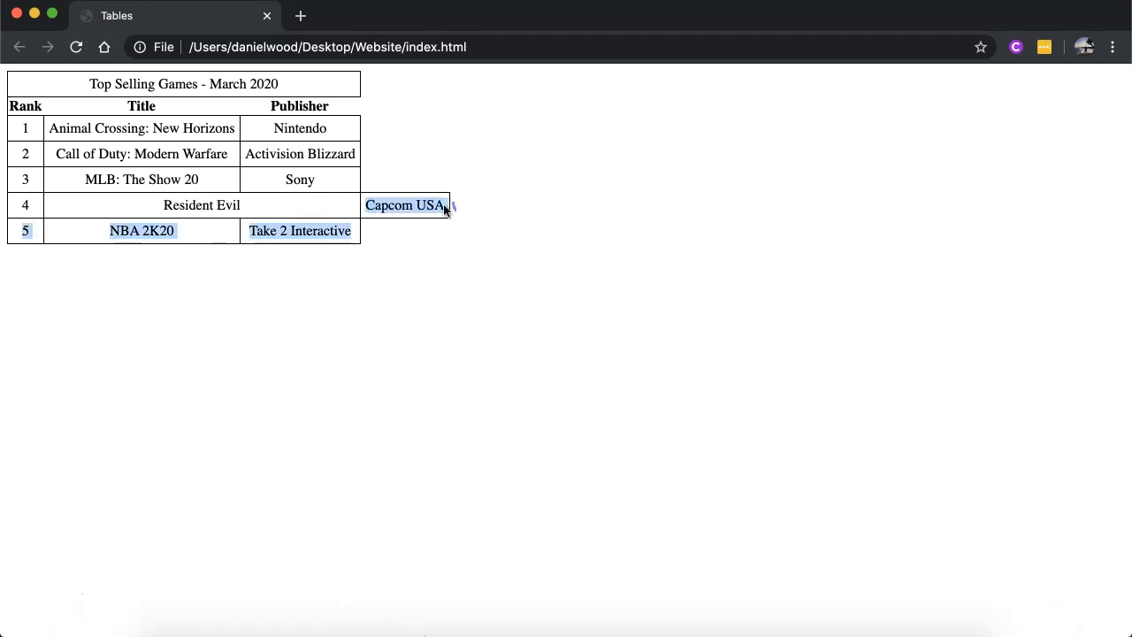
# Inspect the widened Resident Evil cell in Chrome by selecting its text, then clearing the selection
pyautogui.click(707, 613)
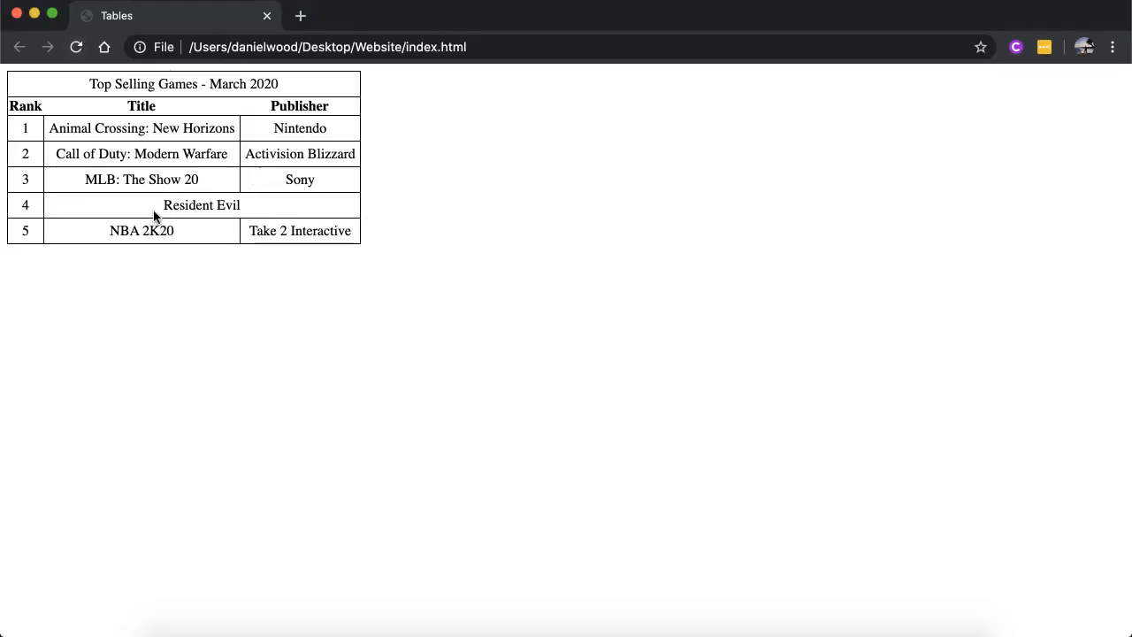
pyautogui.doubleClick(201, 205)
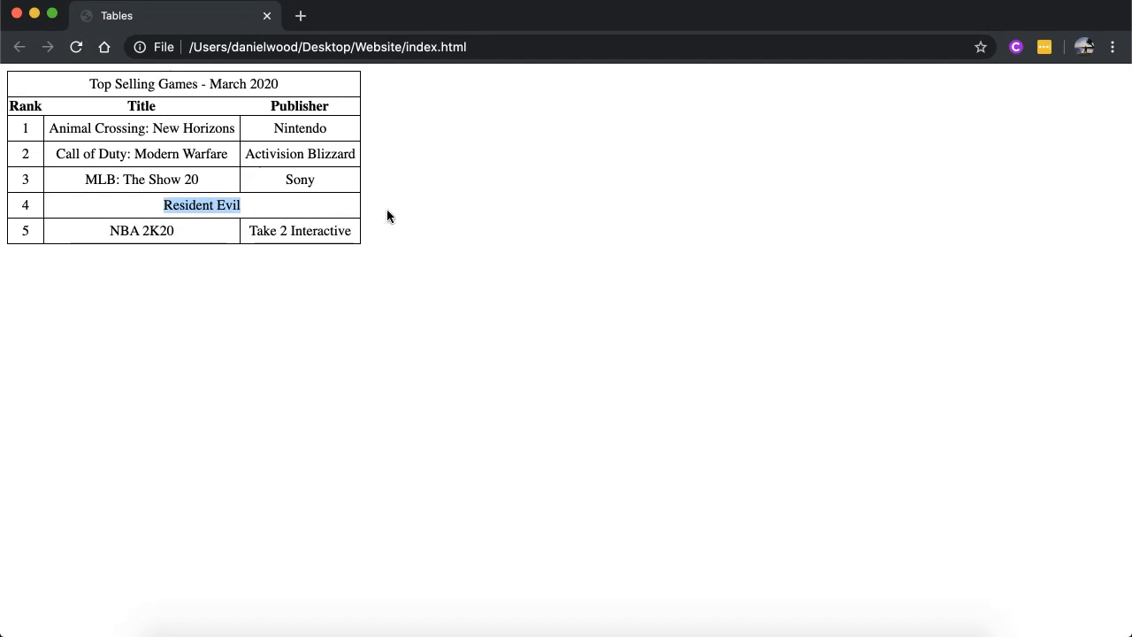
pyautogui.click(429, 219)
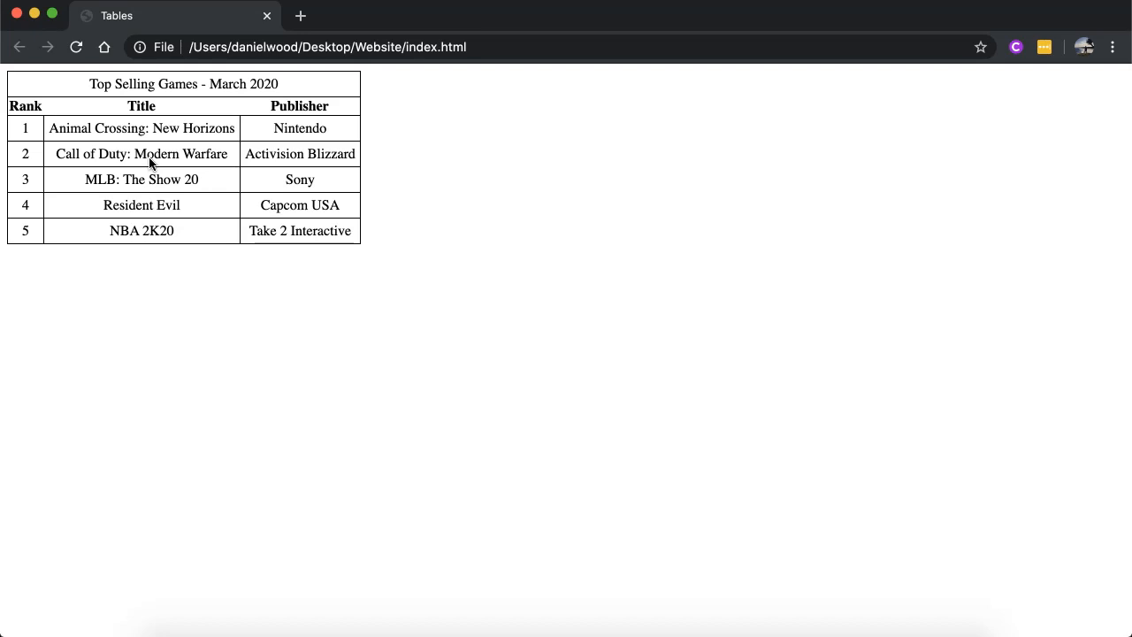
pyautogui.moveTo(388, 175)
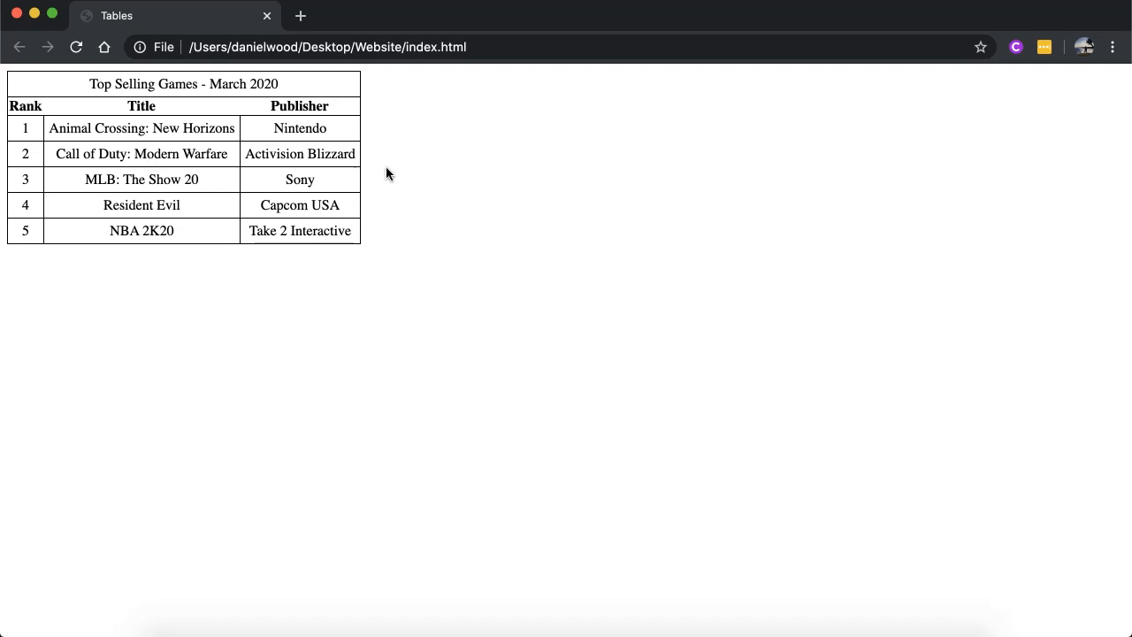
pyautogui.moveTo(386, 348)
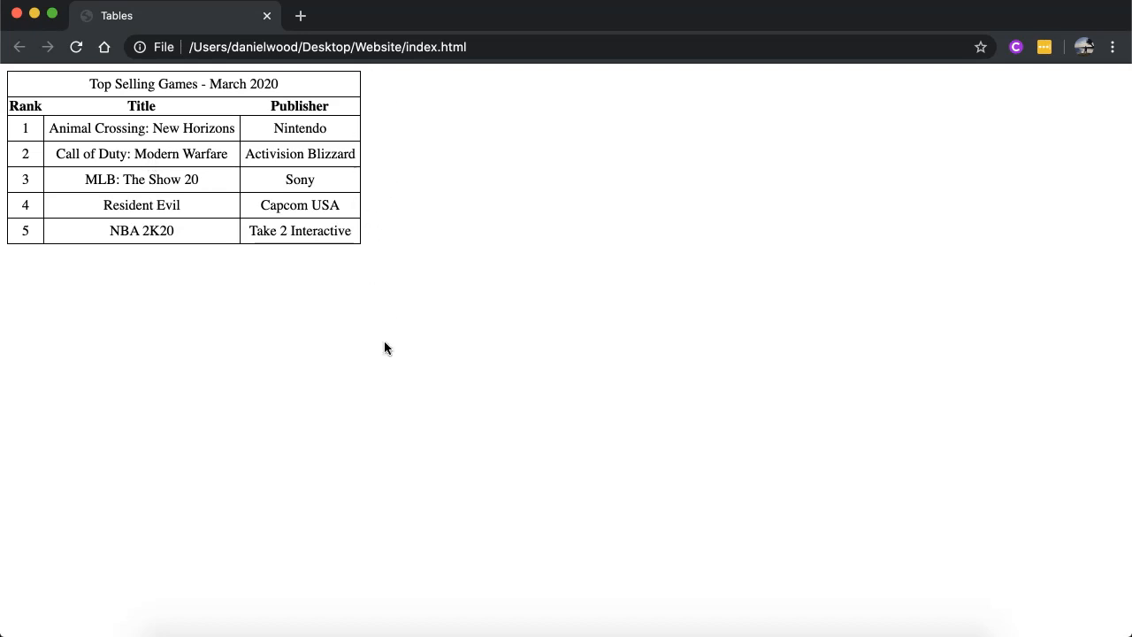